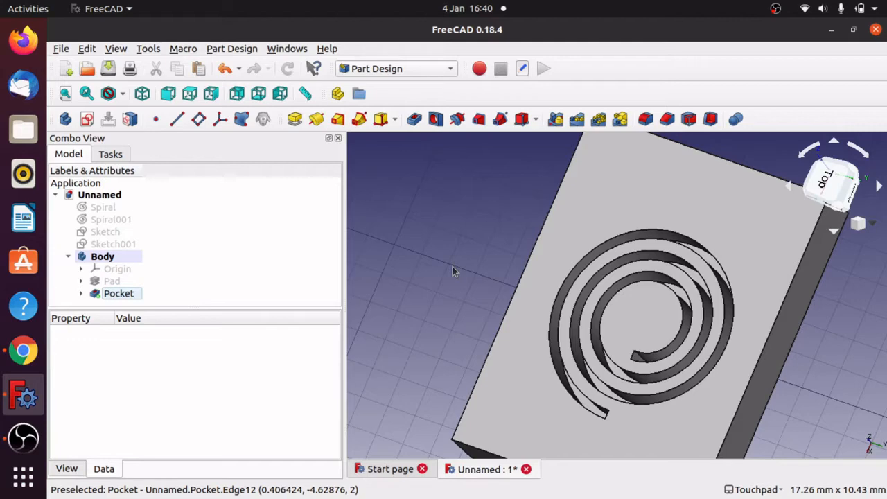
mouse_move(410, 262)
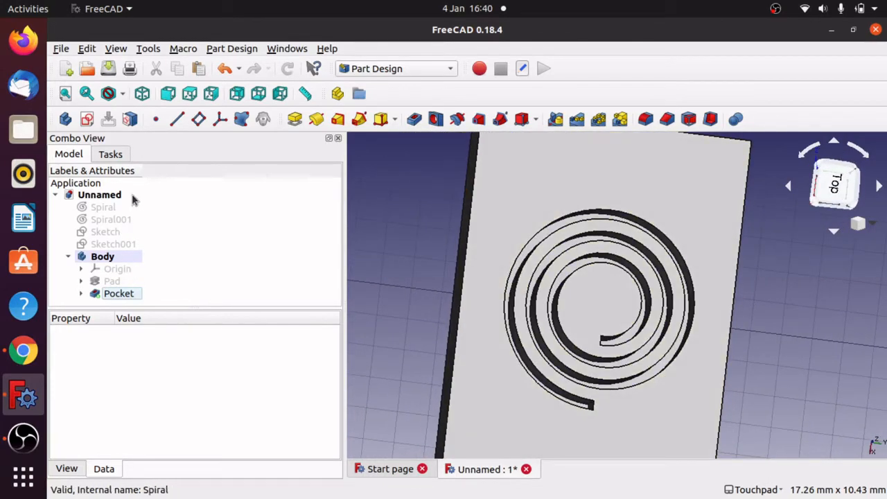
Inspect the existing spirals, sketches and Body features in the model tree
click(103, 206)
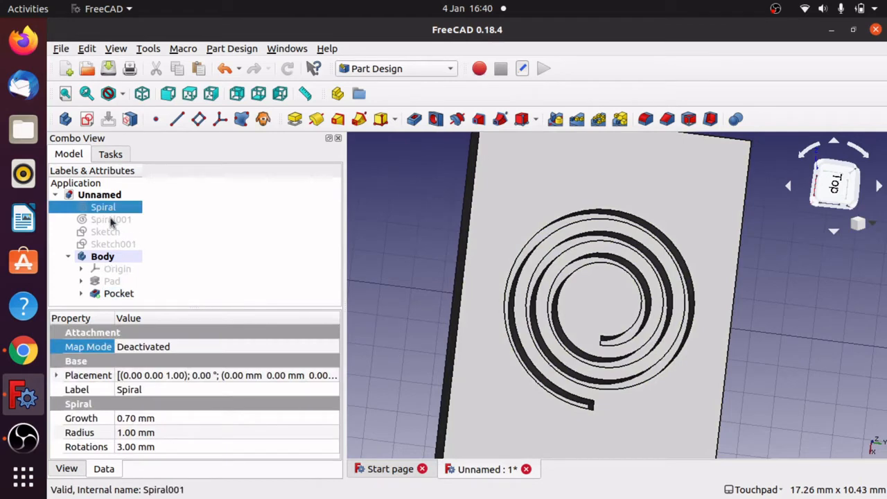
click(111, 219)
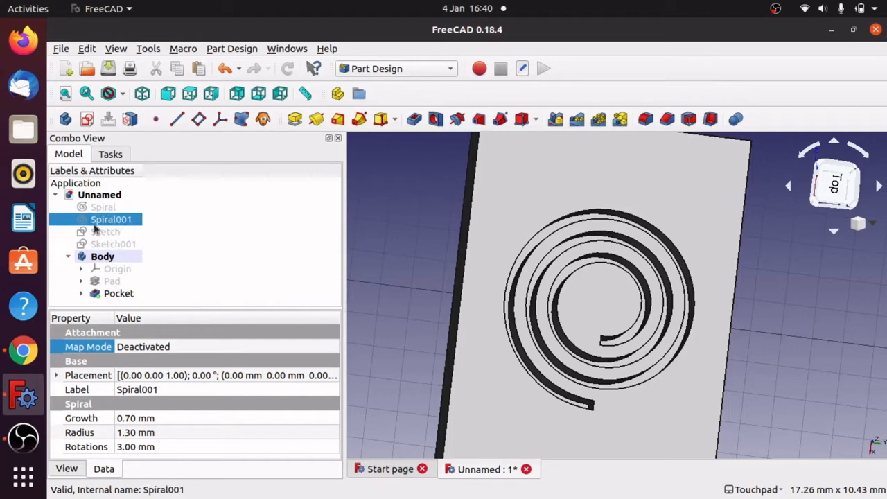
click(105, 231)
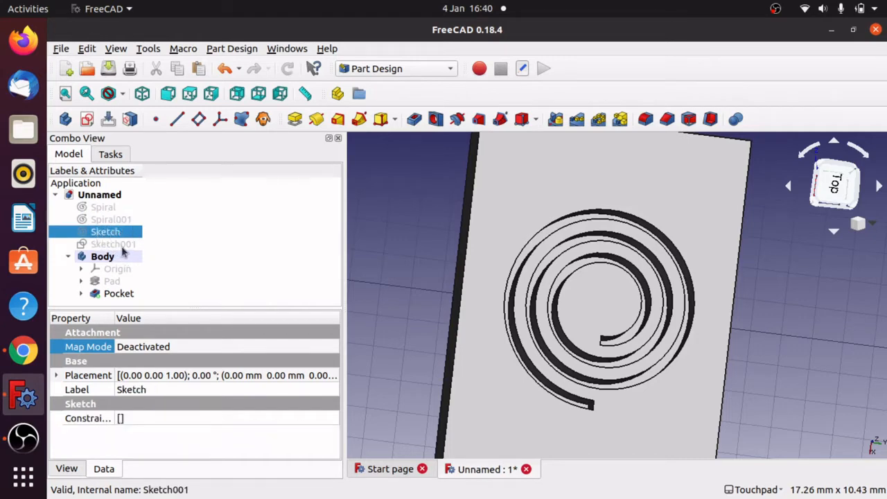
click(114, 244)
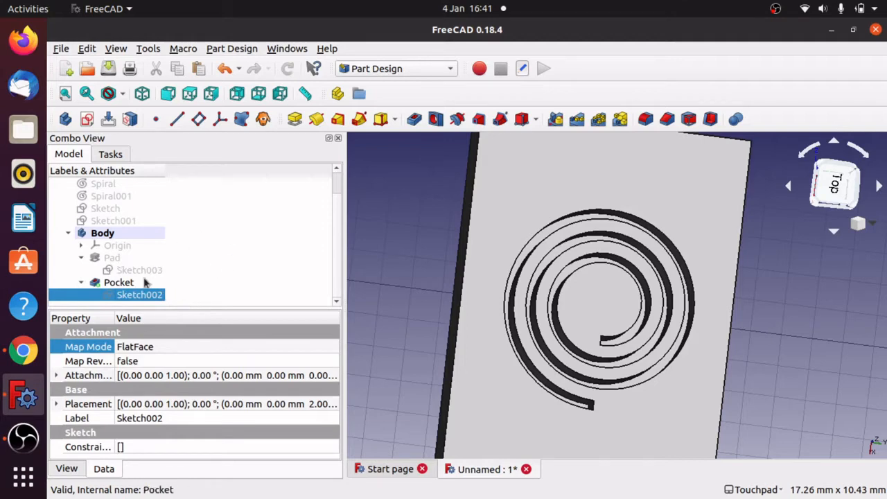
click(138, 269)
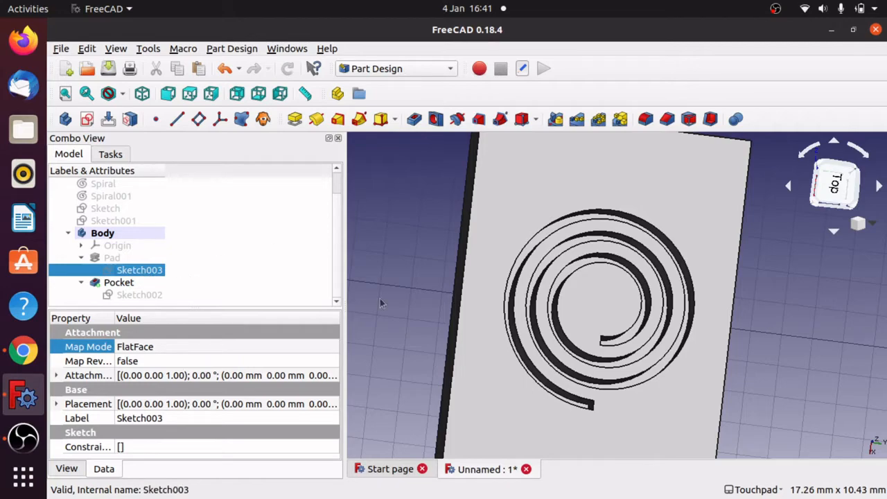
mouse_move(380, 346)
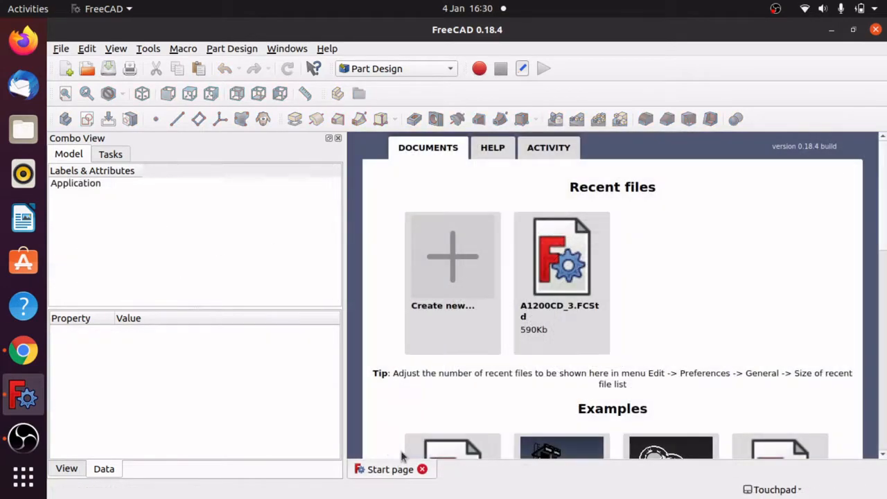
mouse_move(456, 302)
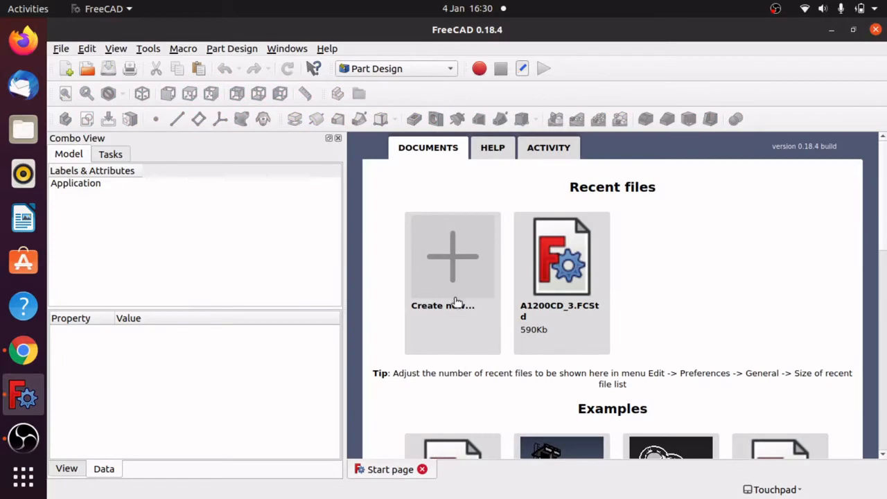
Start a new empty document and switch to the Part workbench
click(452, 256)
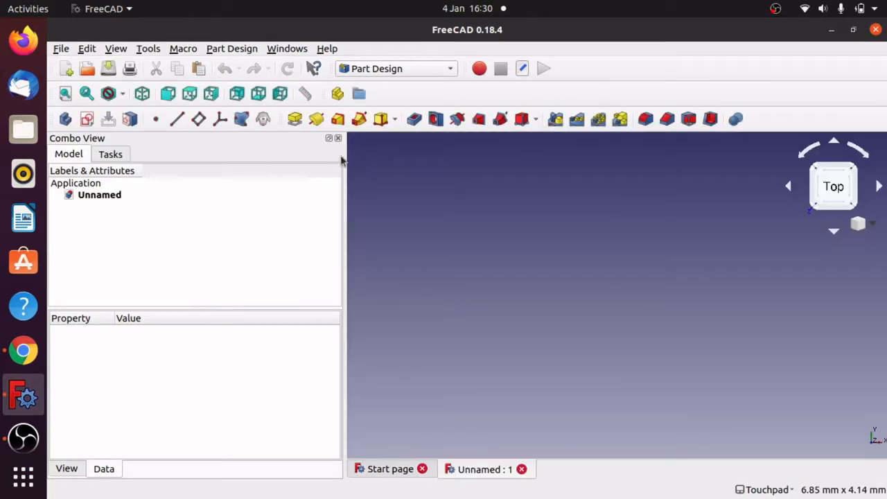
click(395, 68)
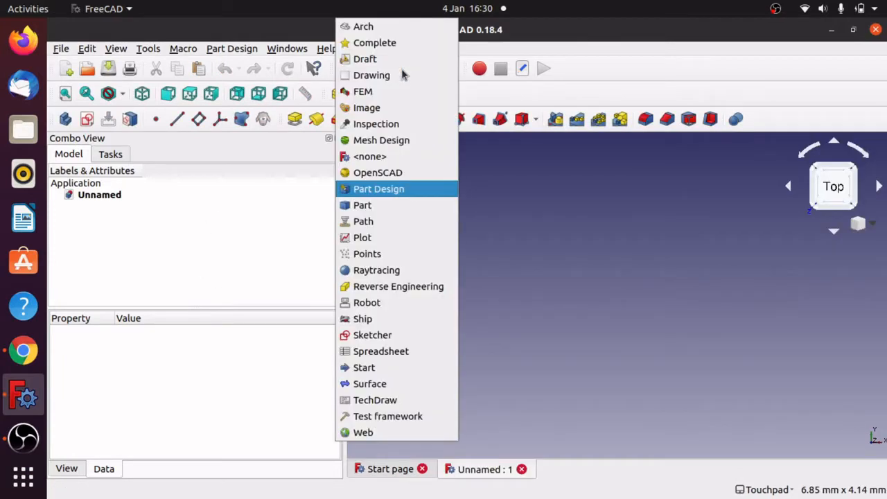
click(362, 205)
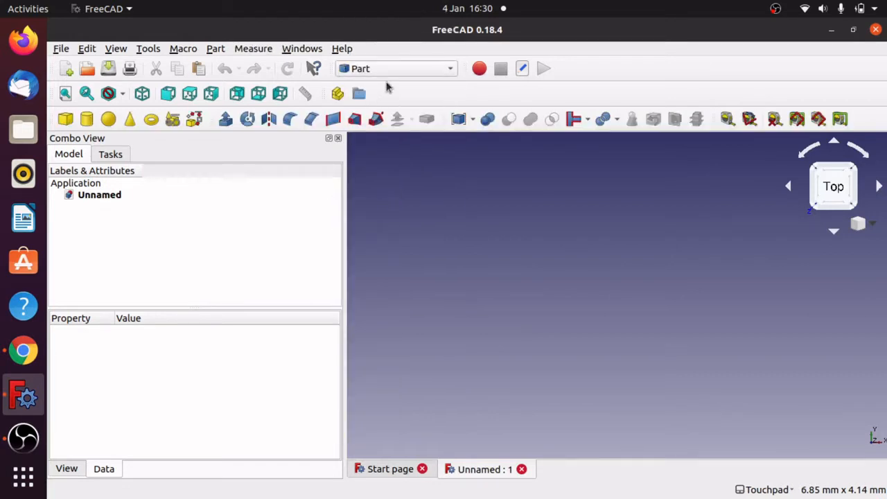
mouse_move(172, 119)
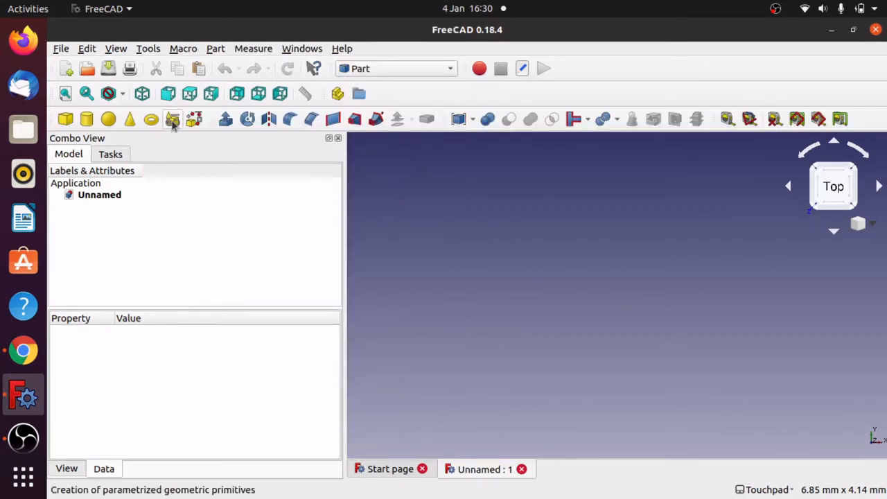
mouse_move(172, 119)
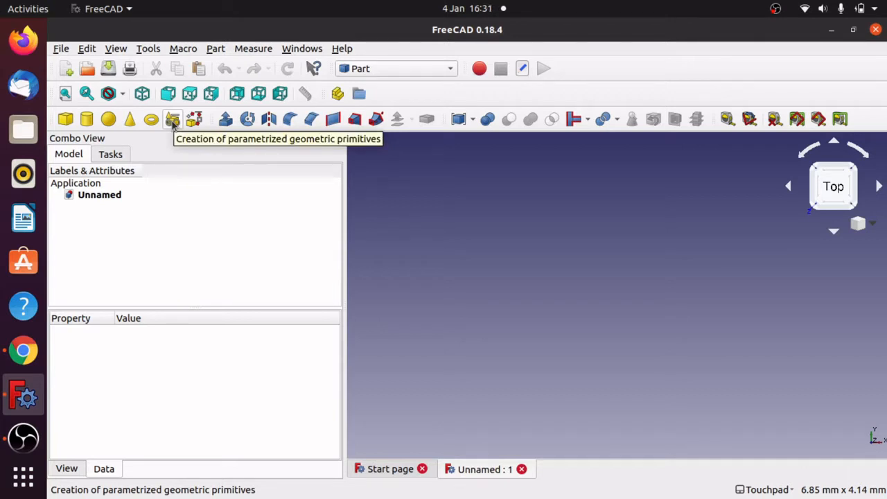
Create a Spiral primitive with default 1 mm growth, 1 mm radius and two rotations
click(172, 119)
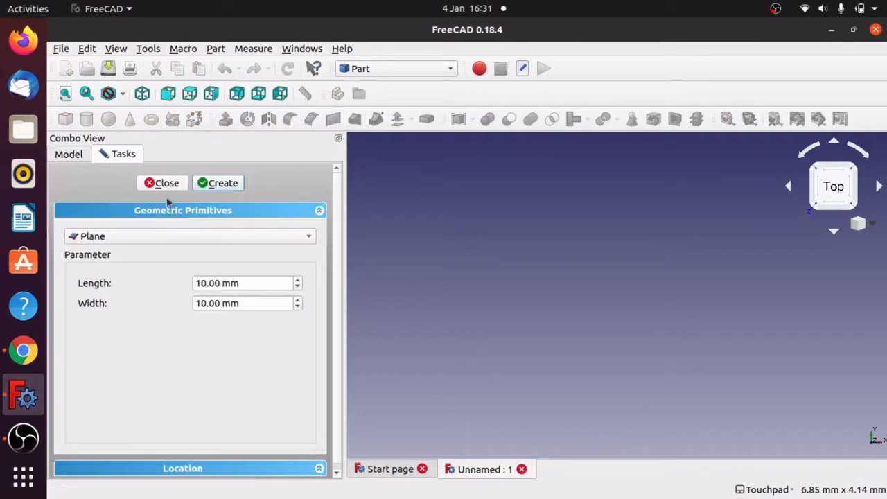
click(189, 236)
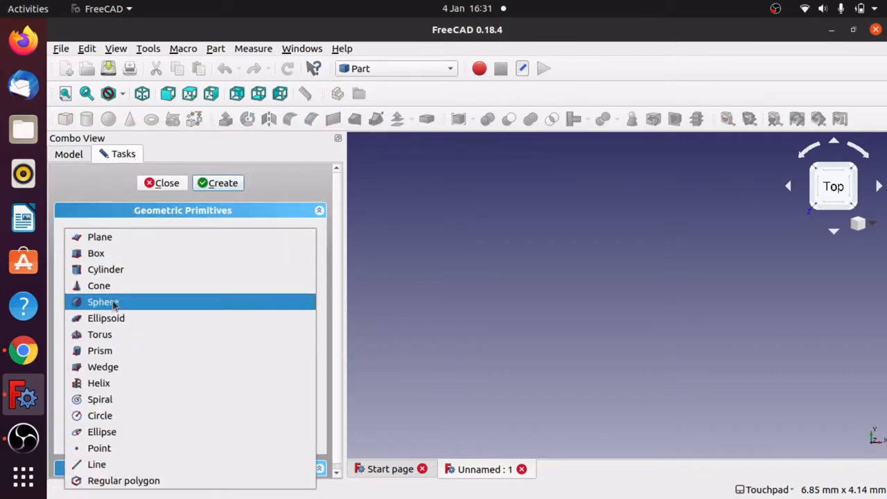
mouse_move(100, 448)
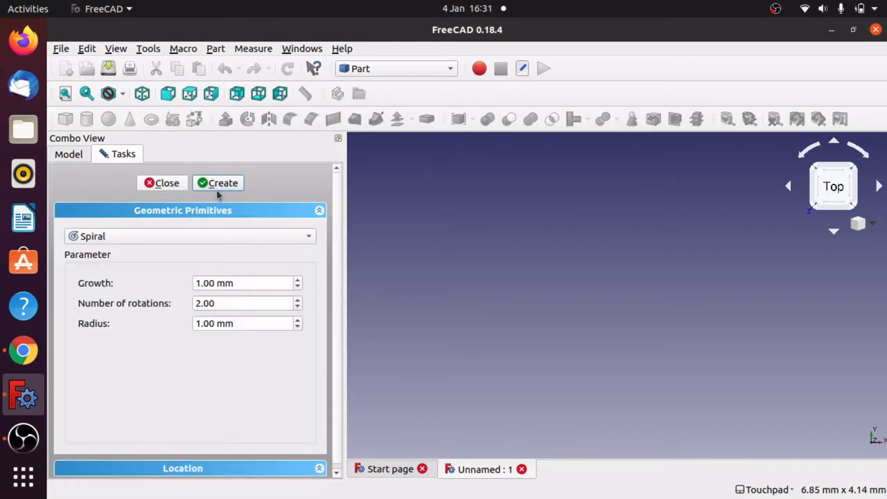
click(218, 183)
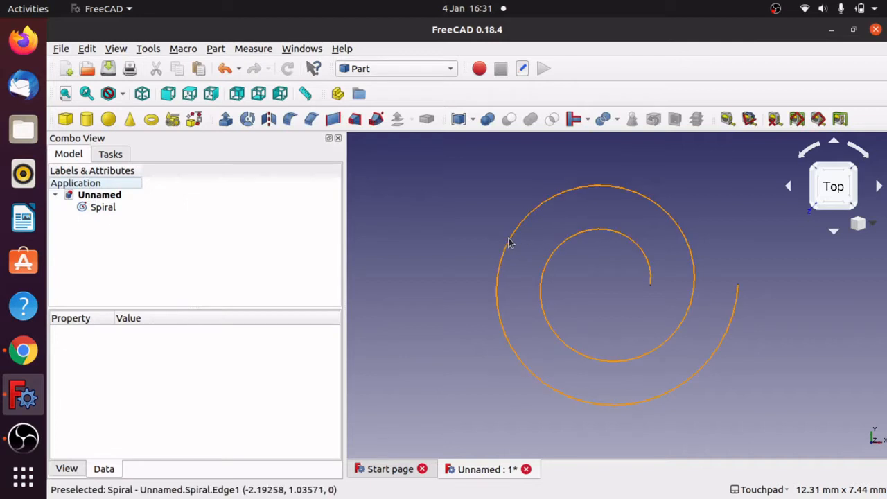
Set the spiral's Rotations to 3 and Growth to 0.7 mm, then check the updated values
click(103, 208)
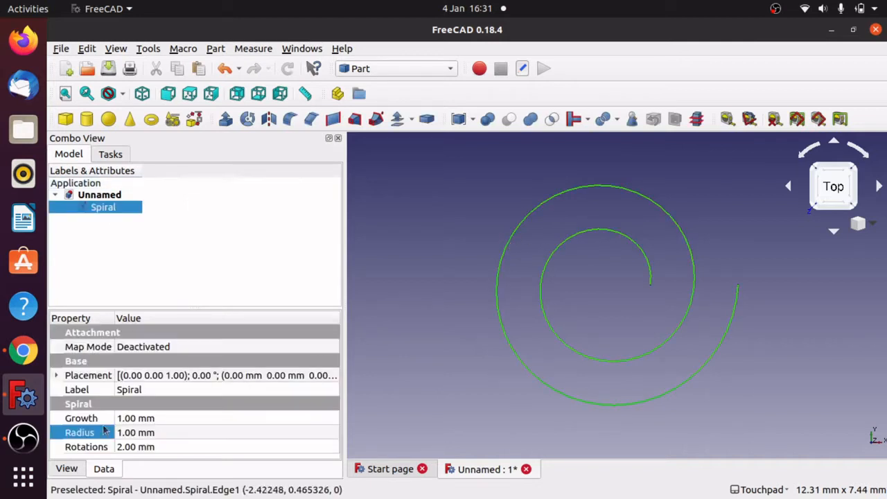
mouse_move(197, 437)
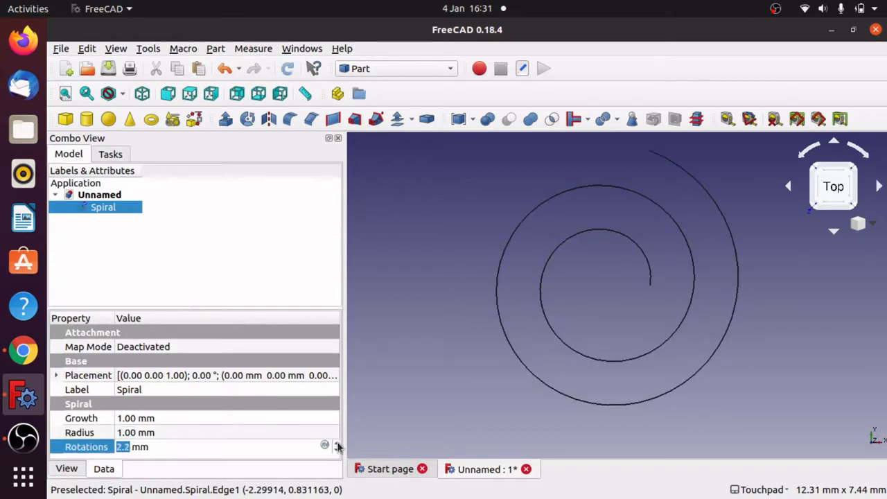
text(3)
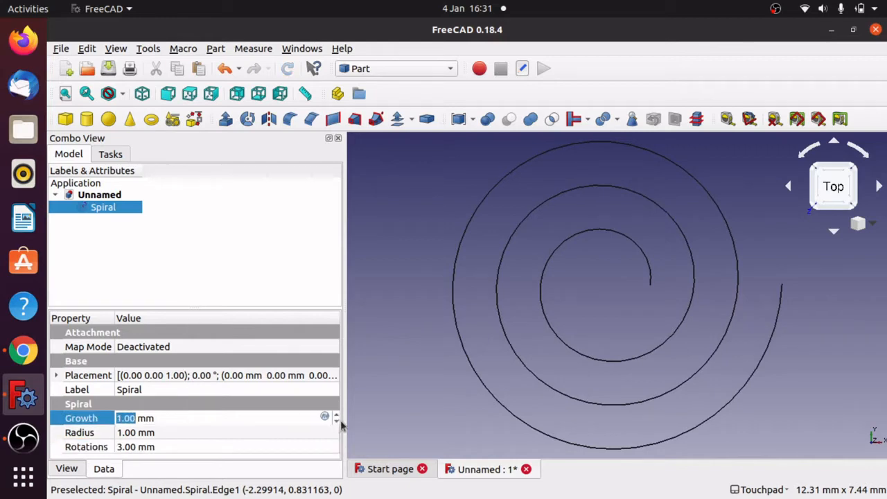
text(0.7)
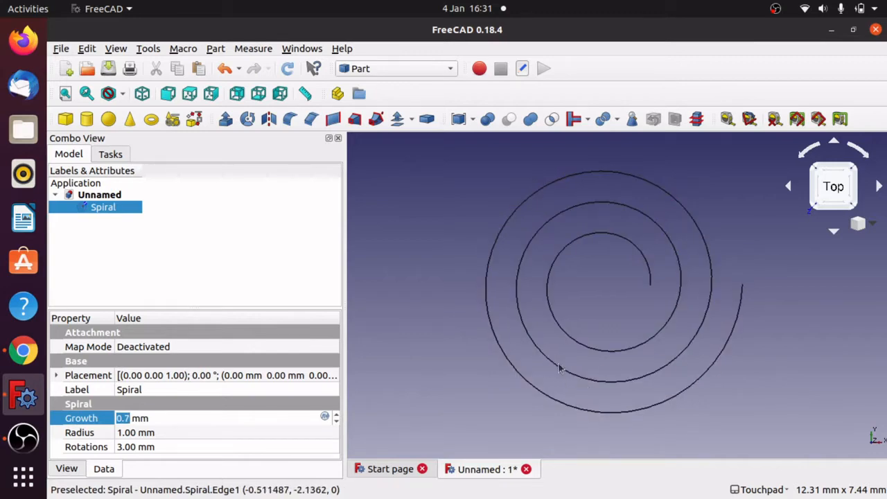
click(246, 308)
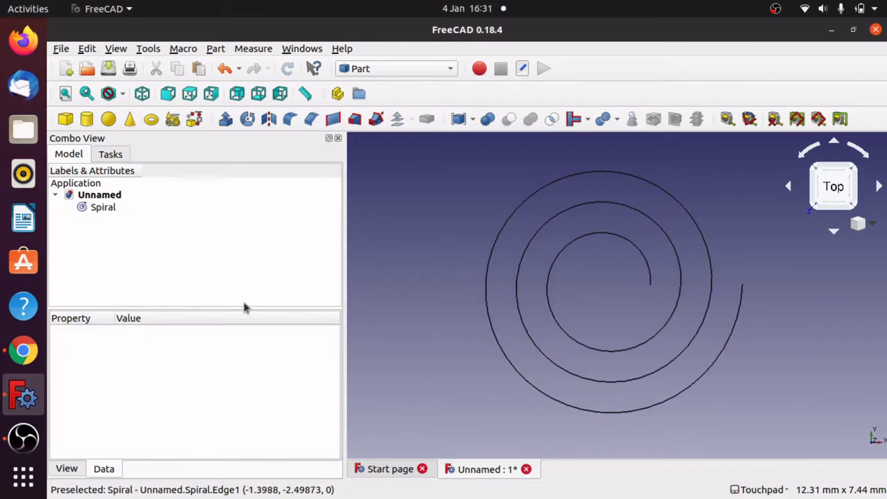
click(103, 207)
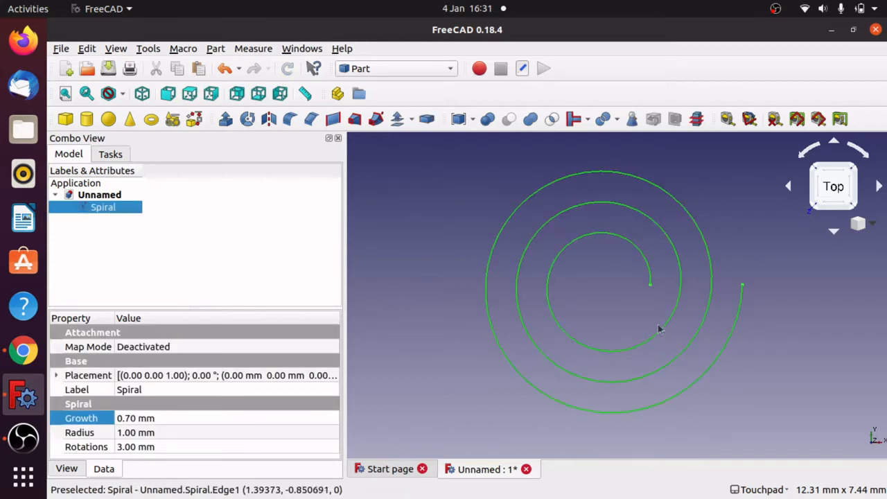
mouse_move(469, 313)
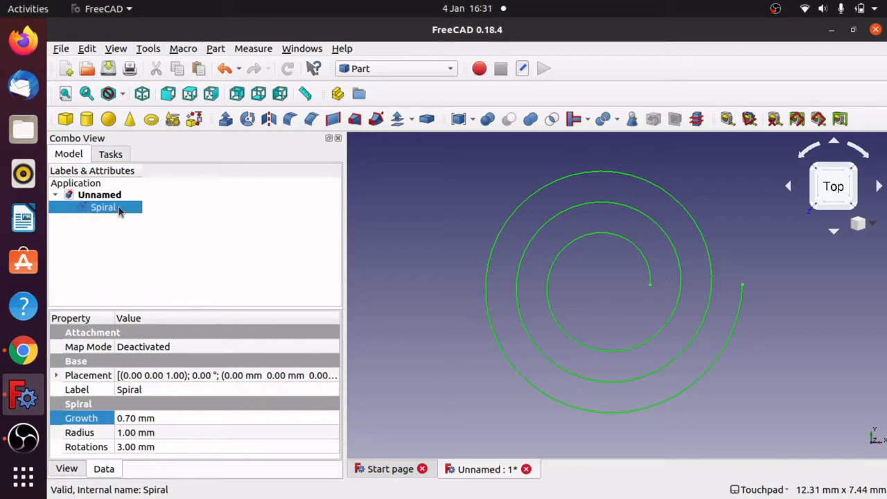
mouse_move(23, 216)
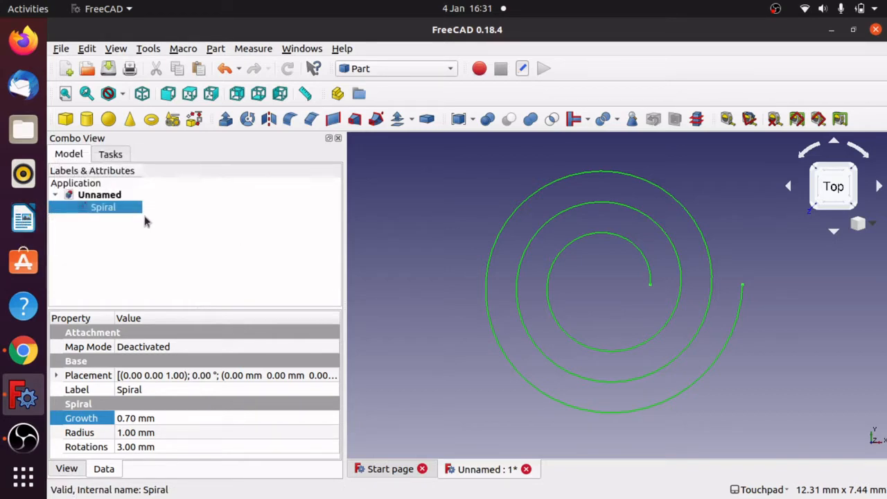
Duplicate the spiral to get a second copy, Spiral001
right_click(100, 194)
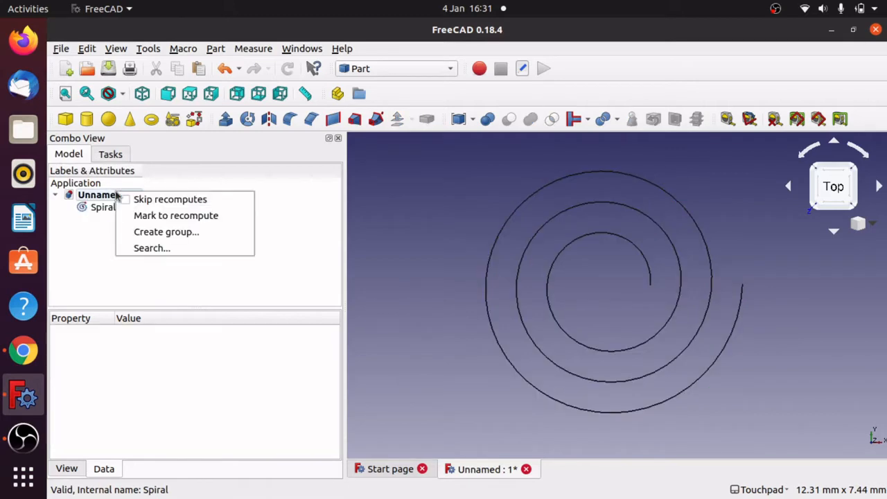
click(103, 208)
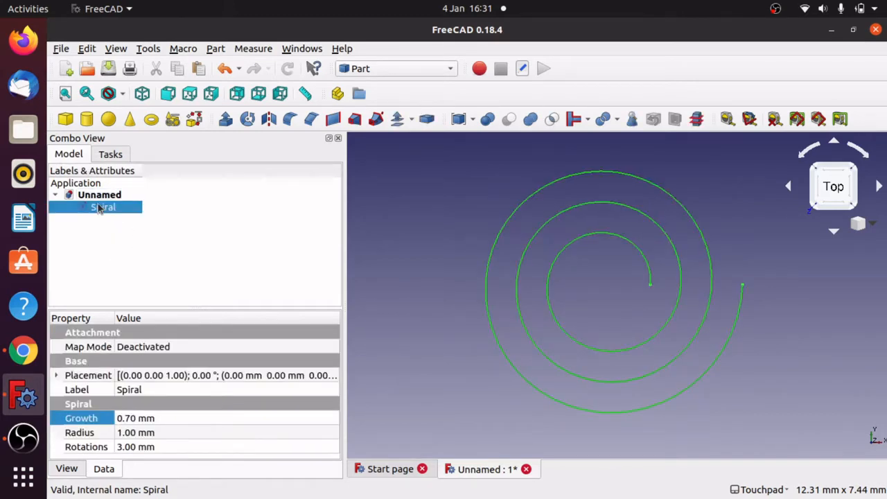
right_click(102, 208)
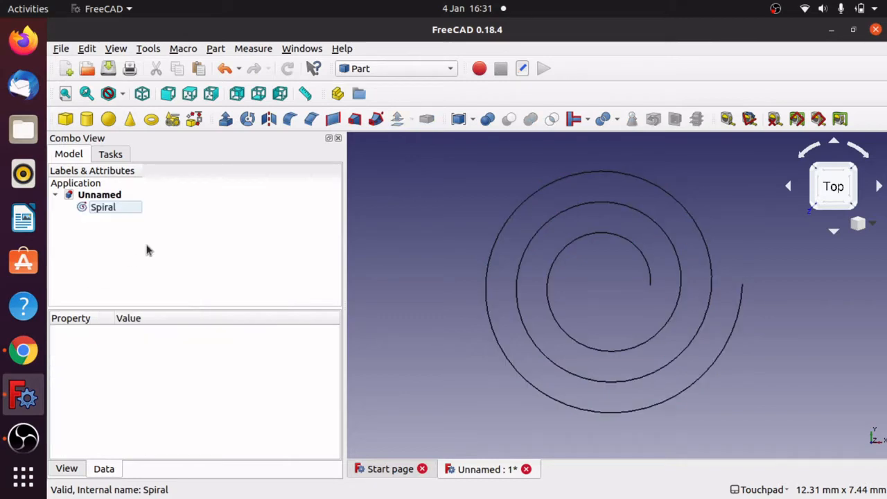
mouse_move(133, 252)
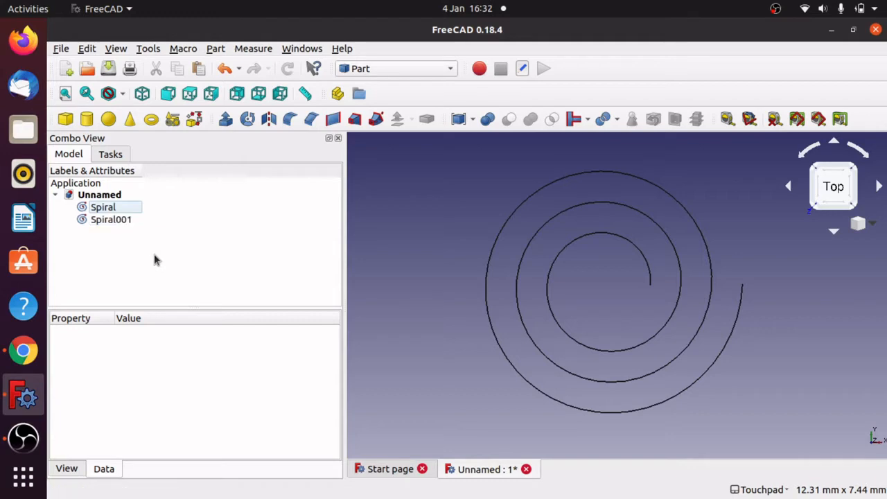
click(111, 219)
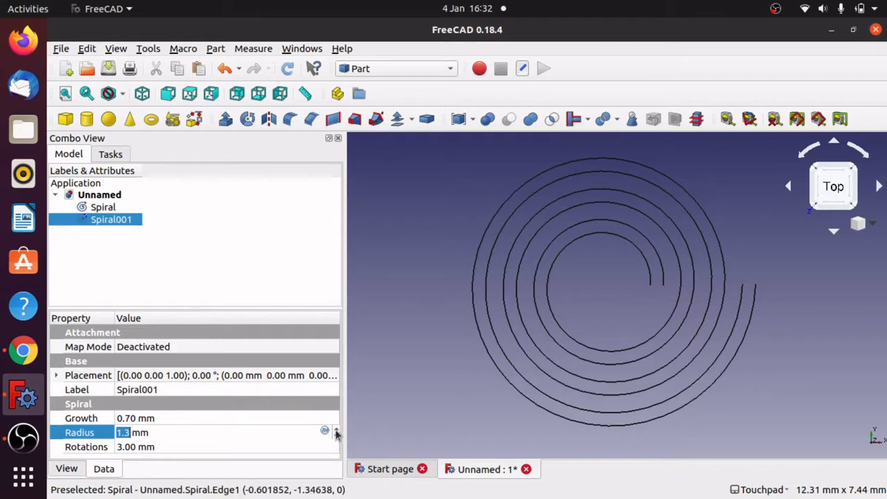
Raise Spiral001's radius to 1.3 mm so it sits beside the first spiral
click(336, 430)
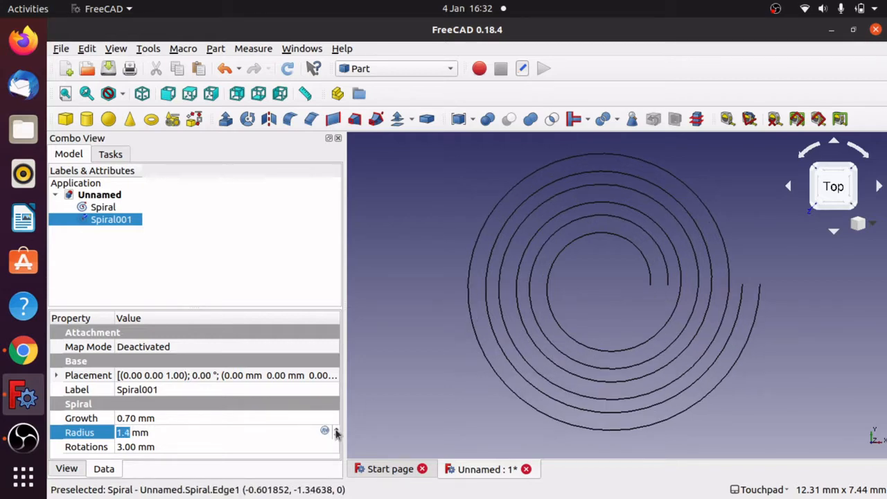
click(336, 436)
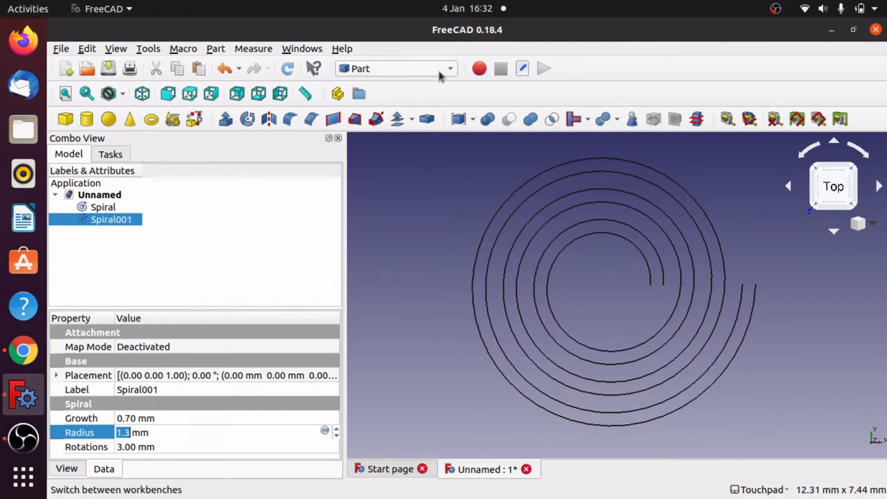
In the Draft workbench, convert Spiral and Spiral001 into sketches with Draft to Sketch
click(396, 68)
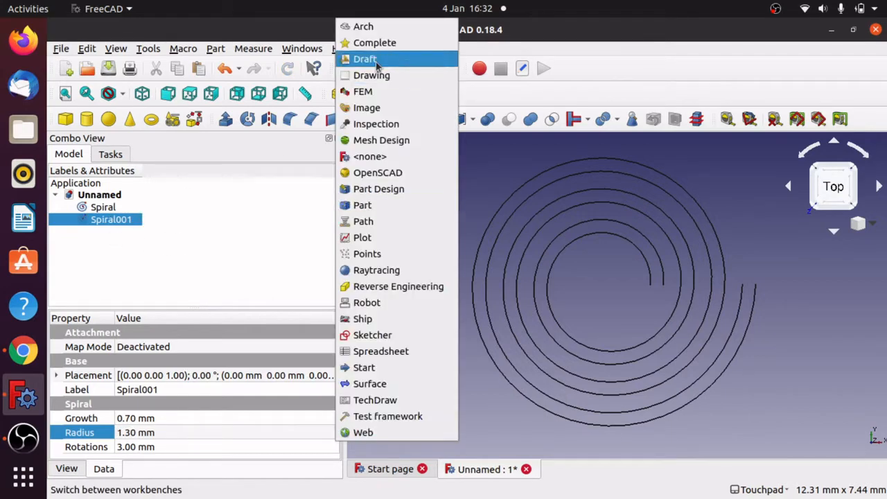
click(364, 59)
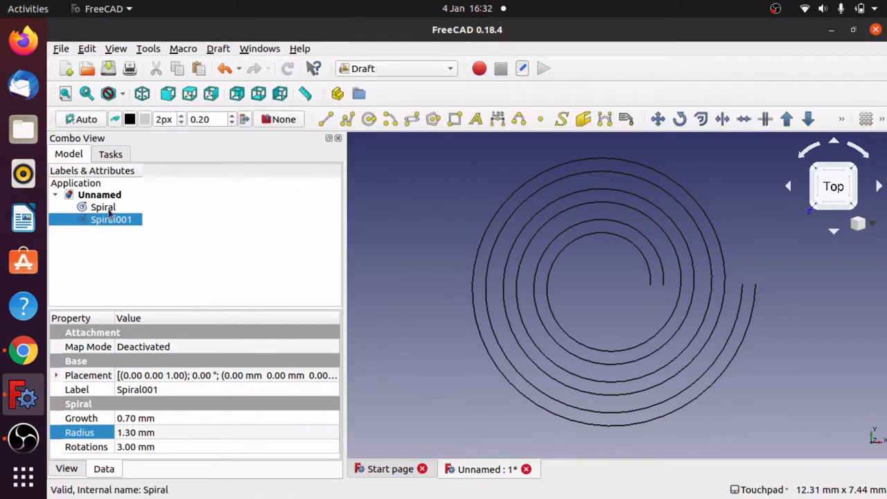
click(103, 207)
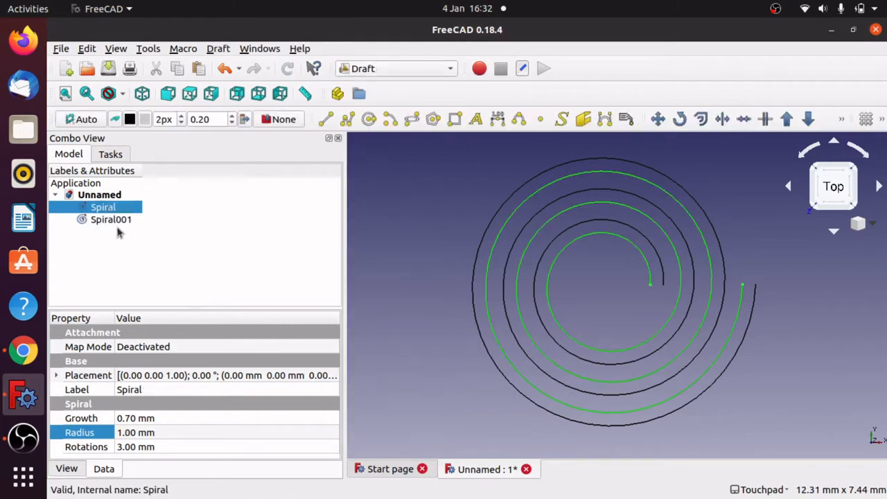
click(111, 219)
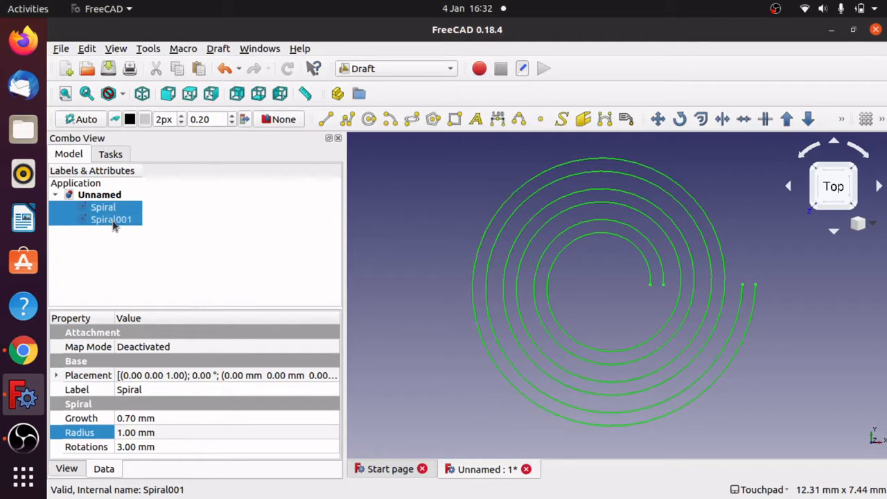
mouse_move(130, 219)
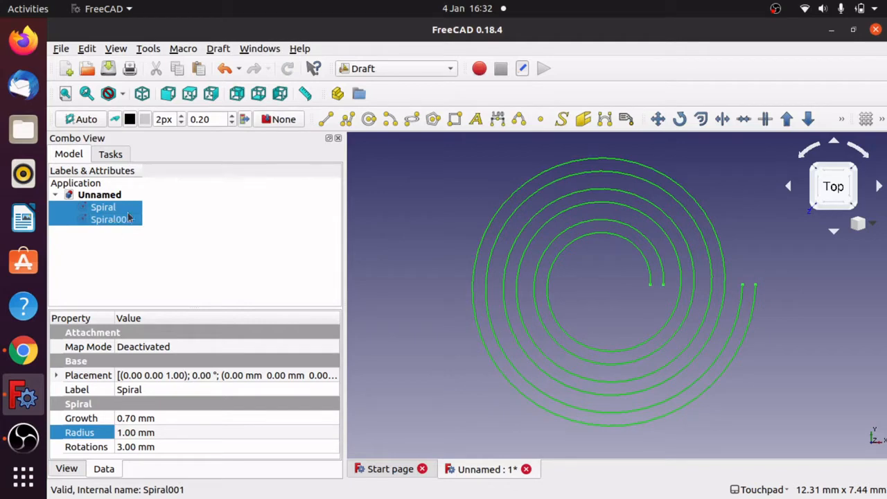
click(217, 48)
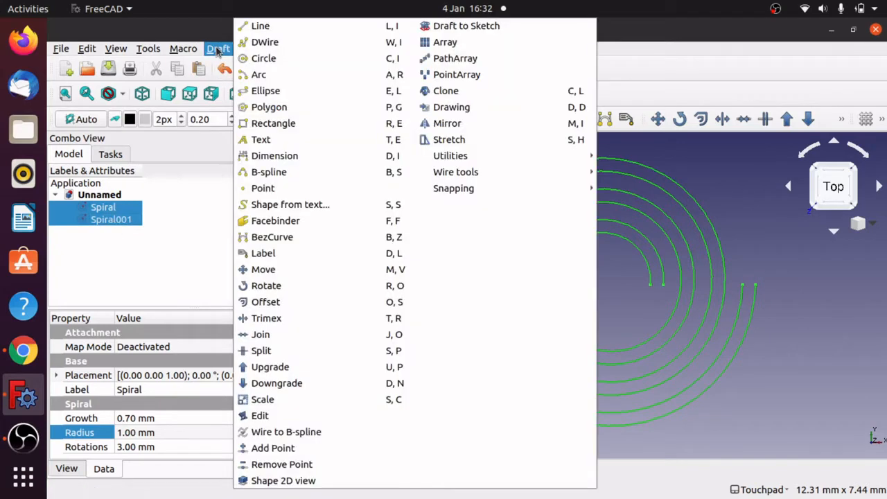
mouse_move(466, 25)
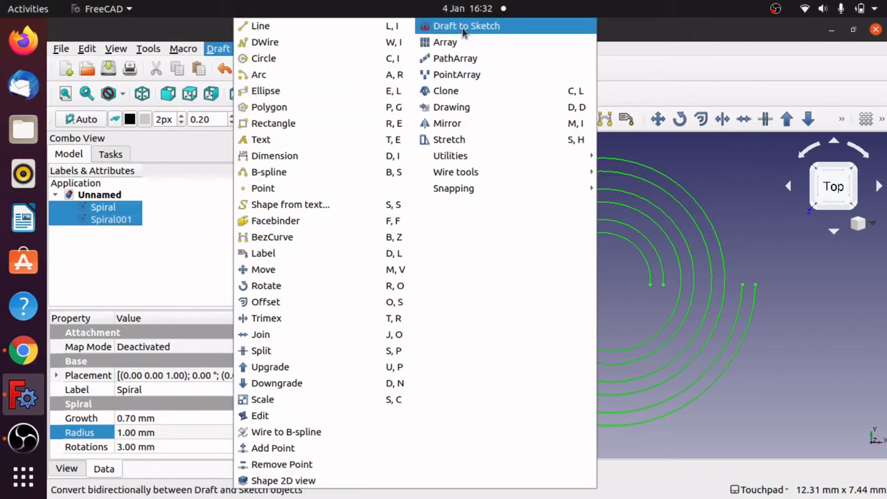
click(465, 25)
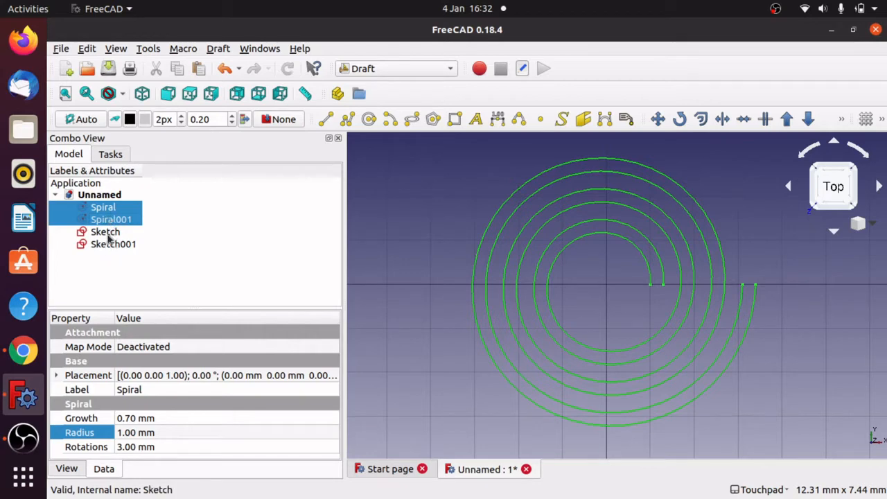
Hide the two original spirals and select the new Sketch and Sketch001
click(103, 207)
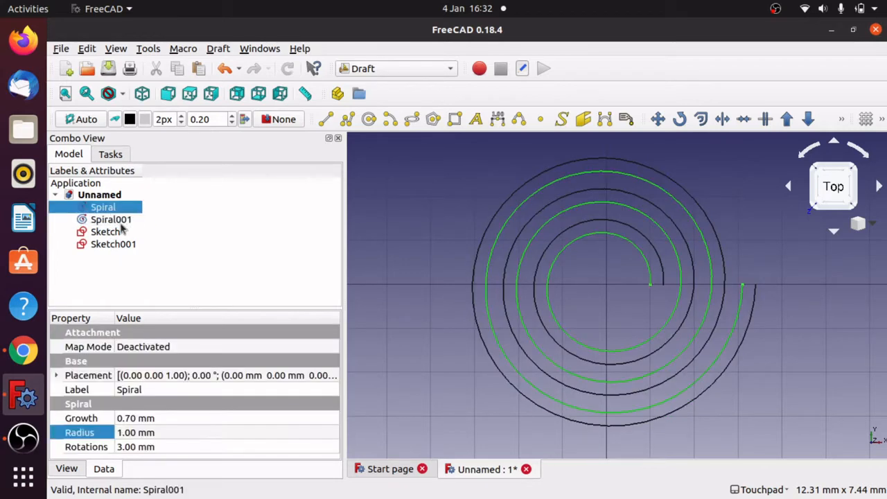
click(111, 219)
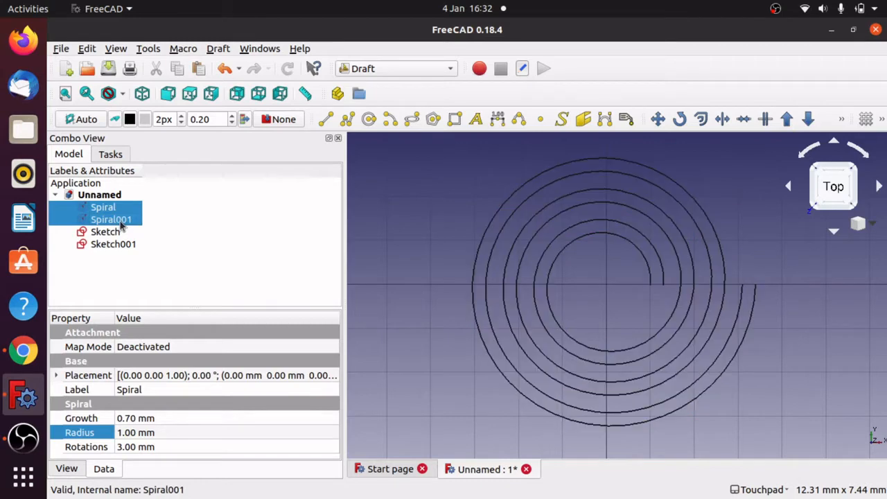
click(114, 244)
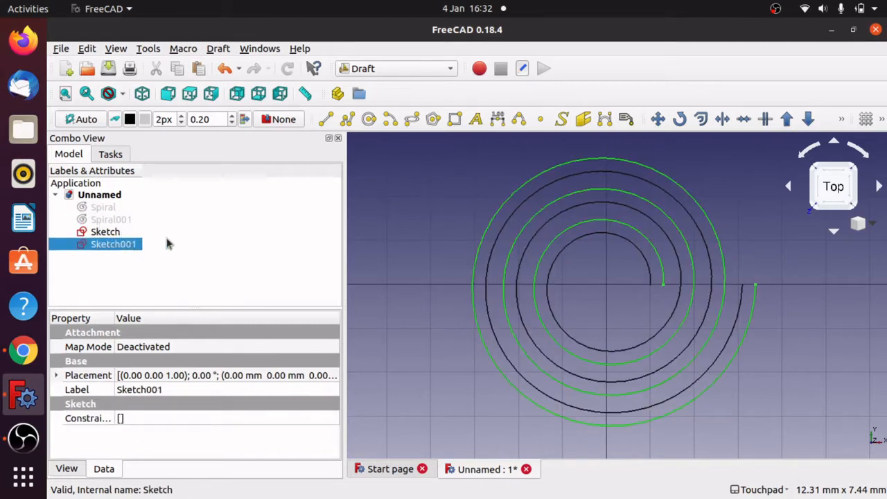
click(105, 232)
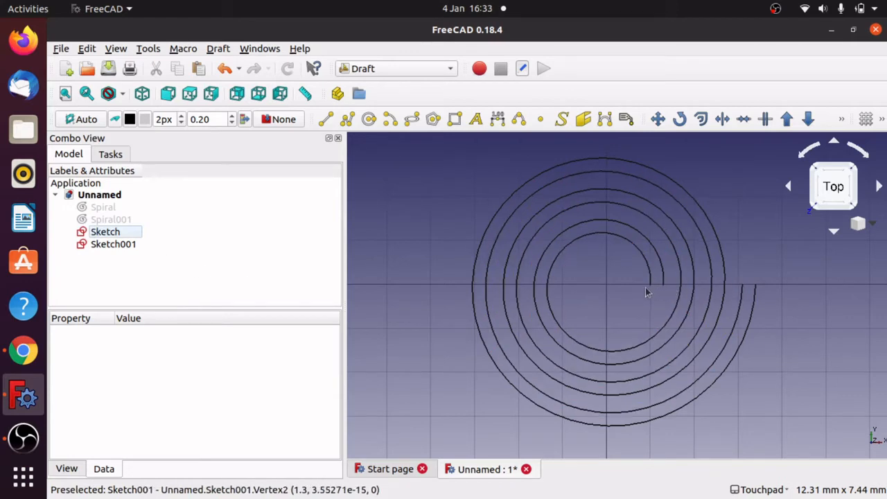
mouse_move(763, 290)
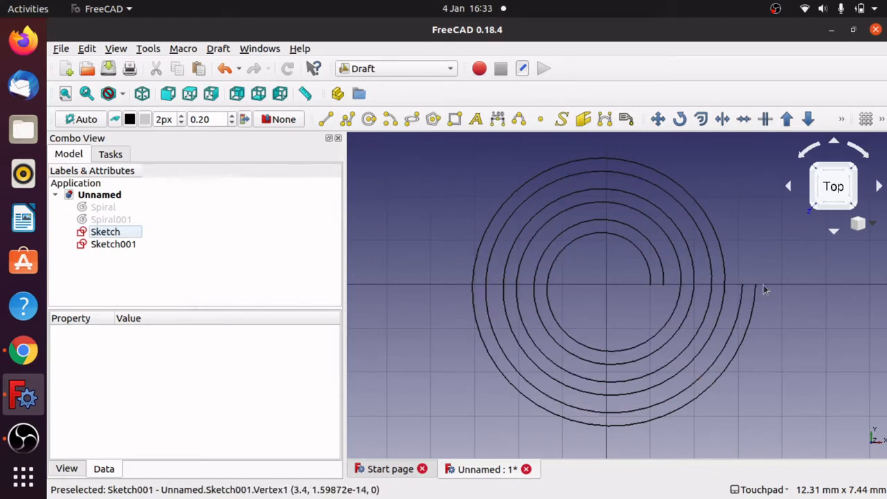
click(106, 232)
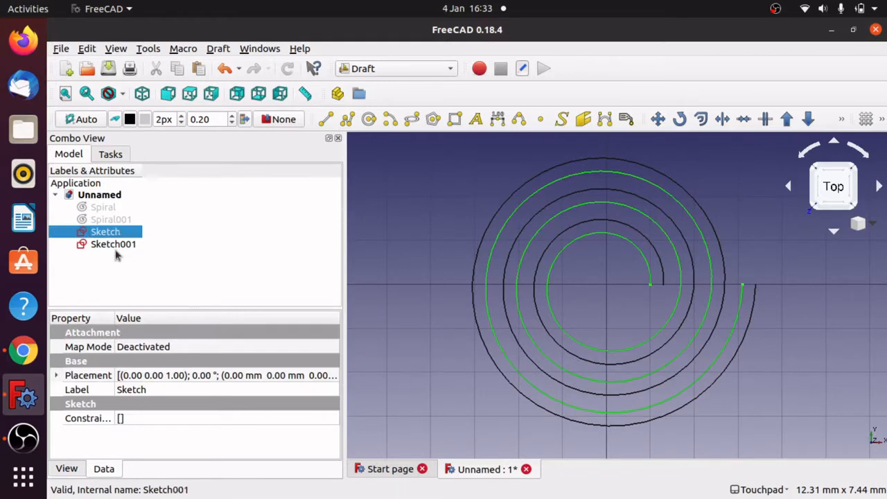
click(114, 244)
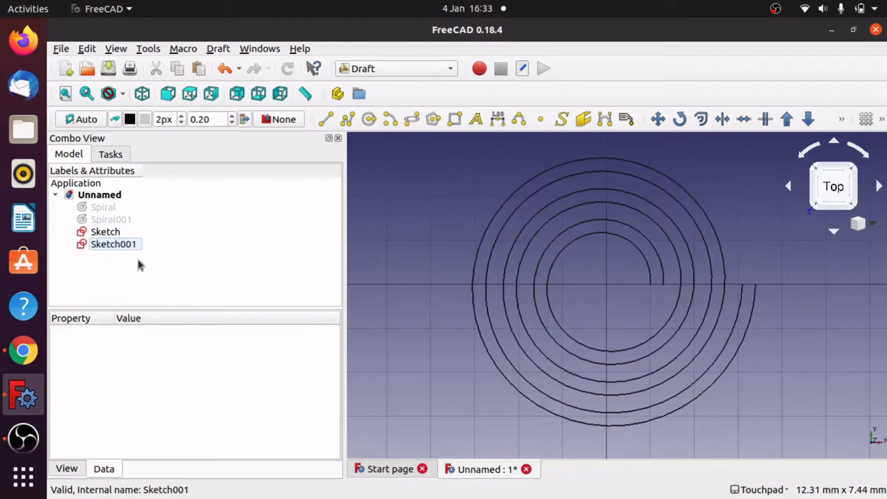
In the Sketcher workbench, merge Sketch and Sketch001 into a new Sketch002
click(395, 68)
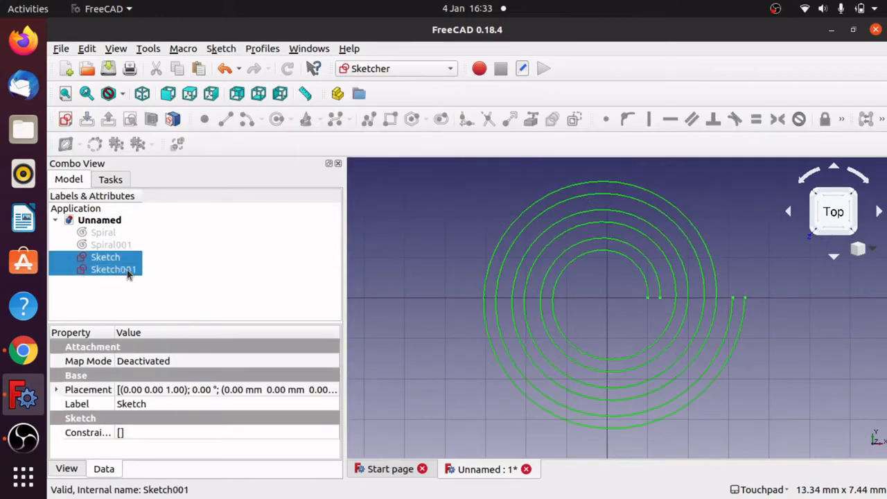
click(106, 257)
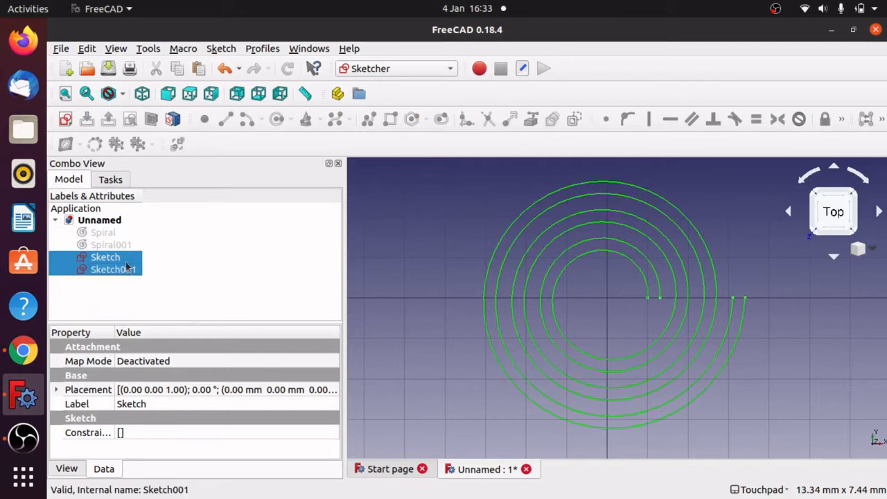
mouse_move(147, 288)
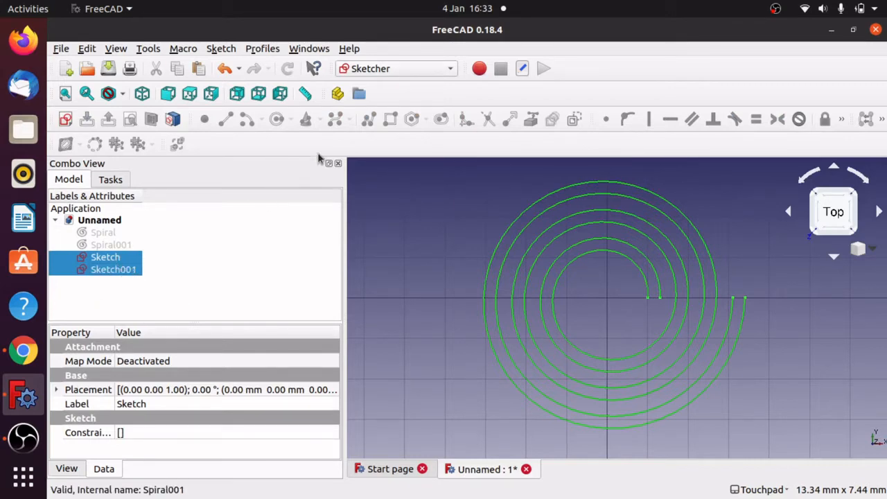
click(221, 49)
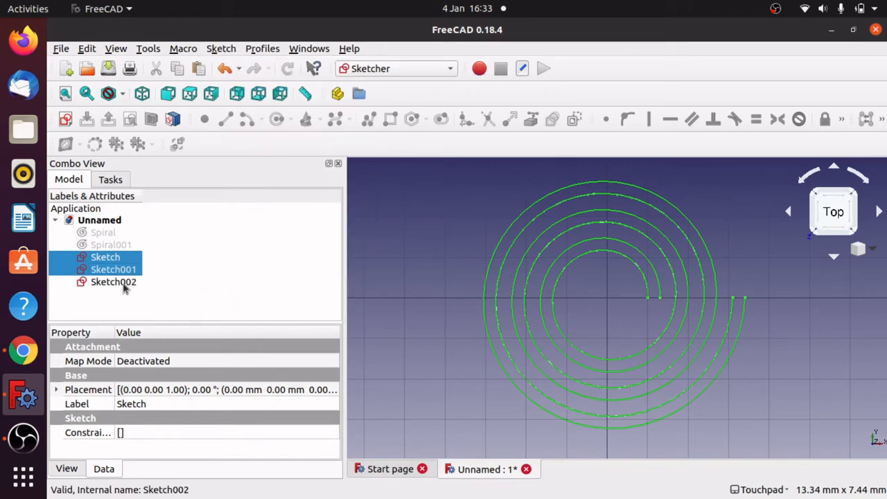
Hide the original Sketch and Sketch001, leaving Sketch002 selected
click(114, 269)
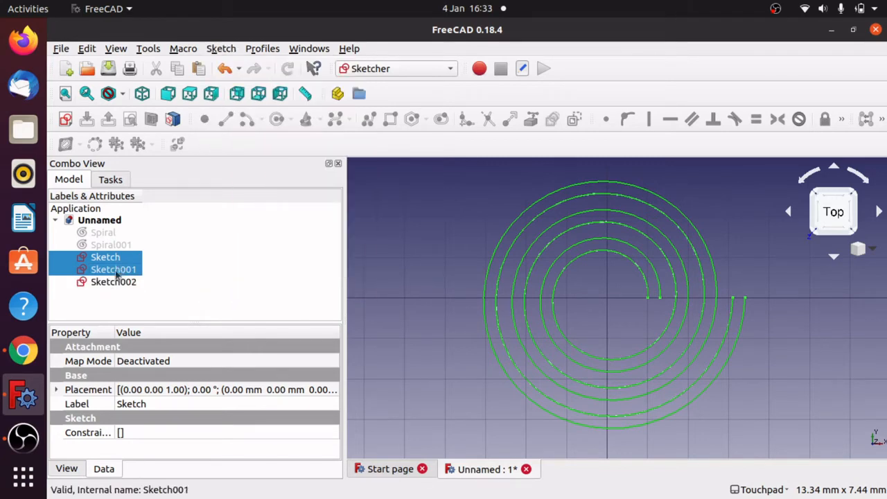
click(114, 282)
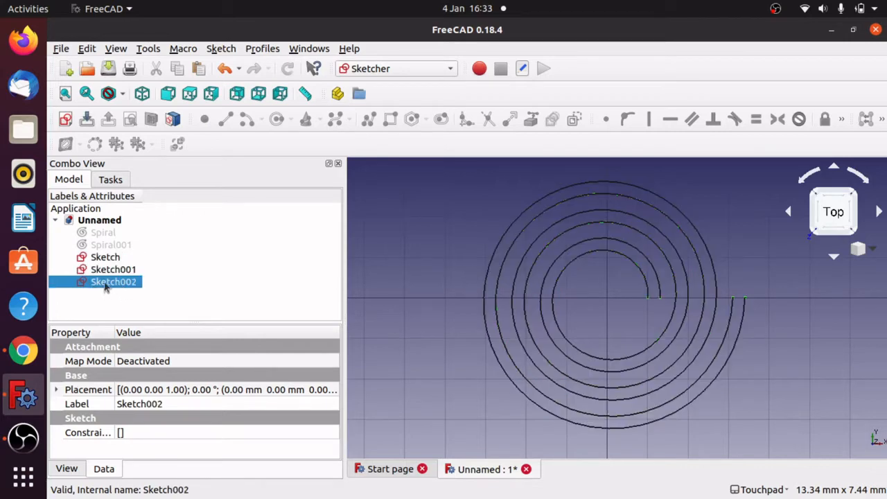
click(113, 269)
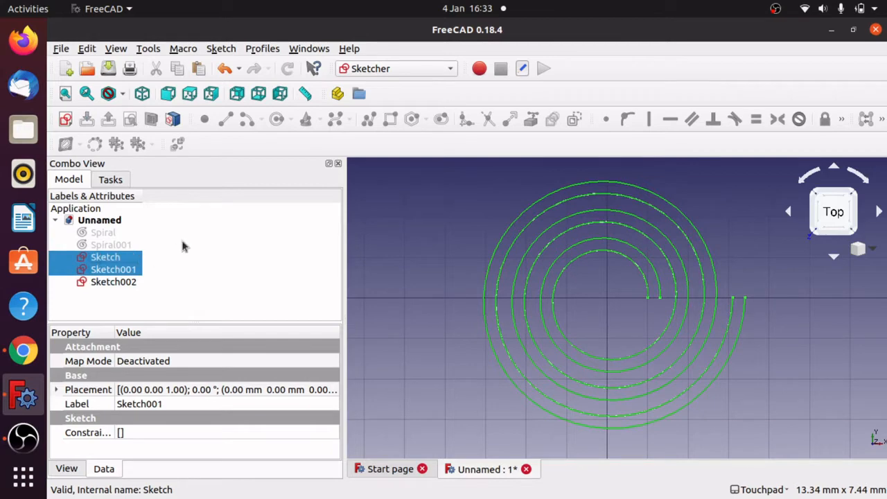
click(111, 244)
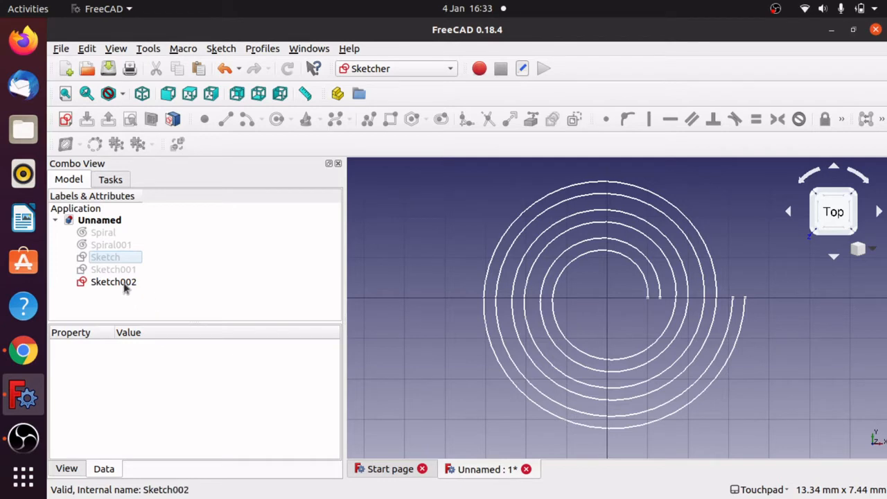
click(114, 282)
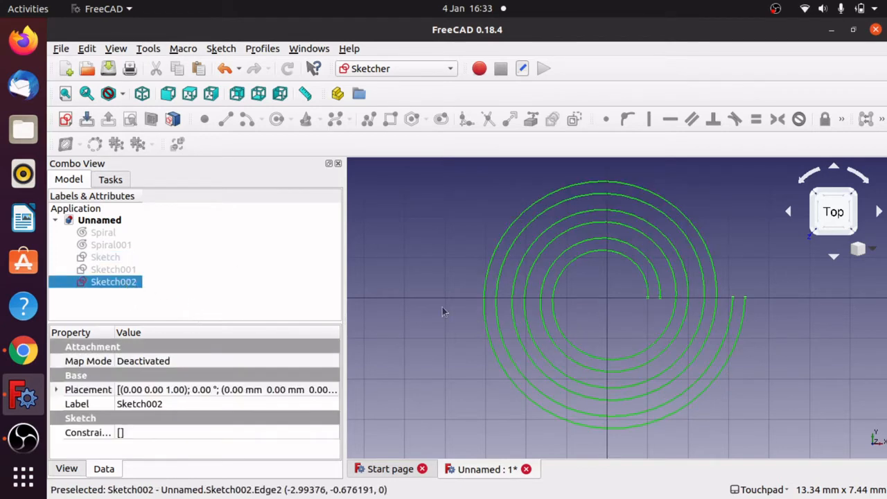
mouse_move(724, 305)
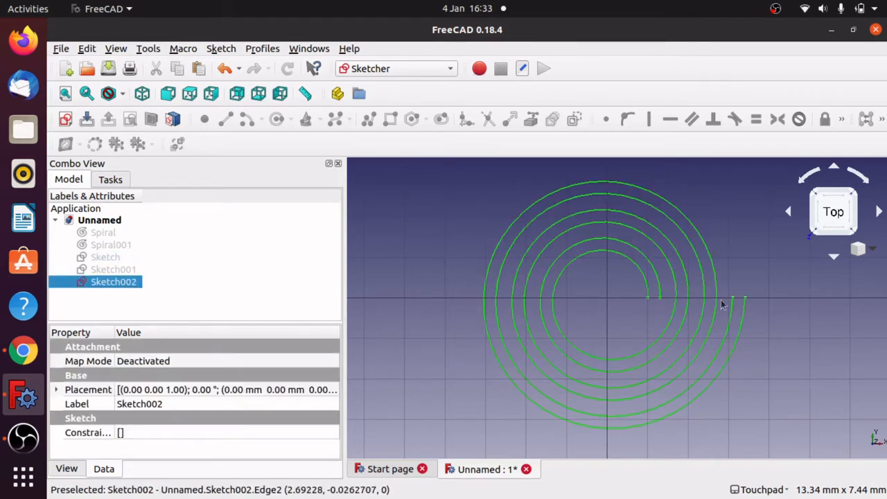
mouse_move(658, 302)
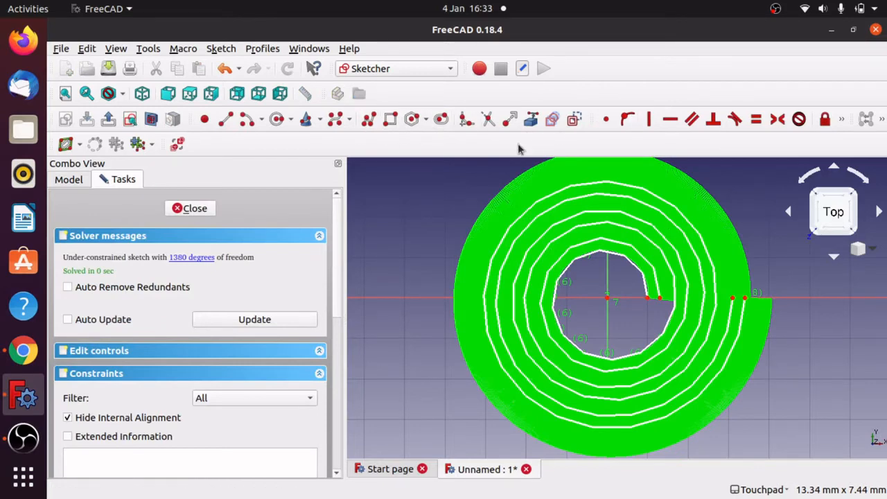
mouse_move(513, 269)
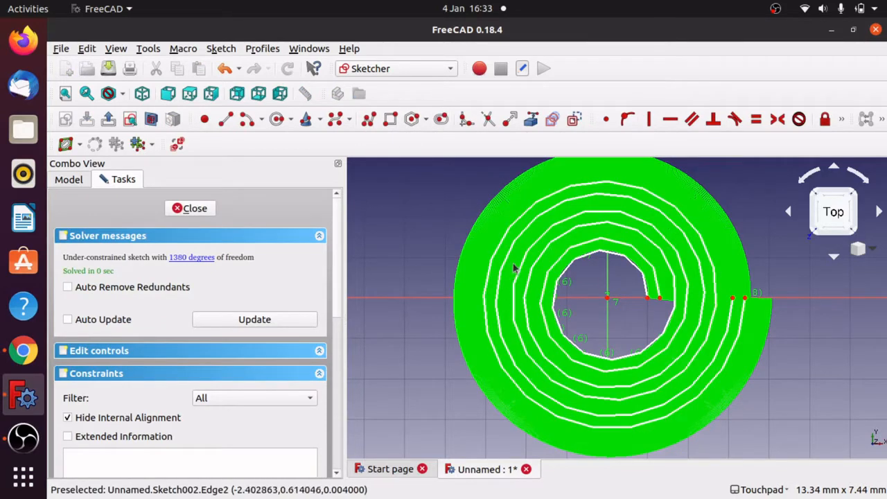
mouse_move(635, 287)
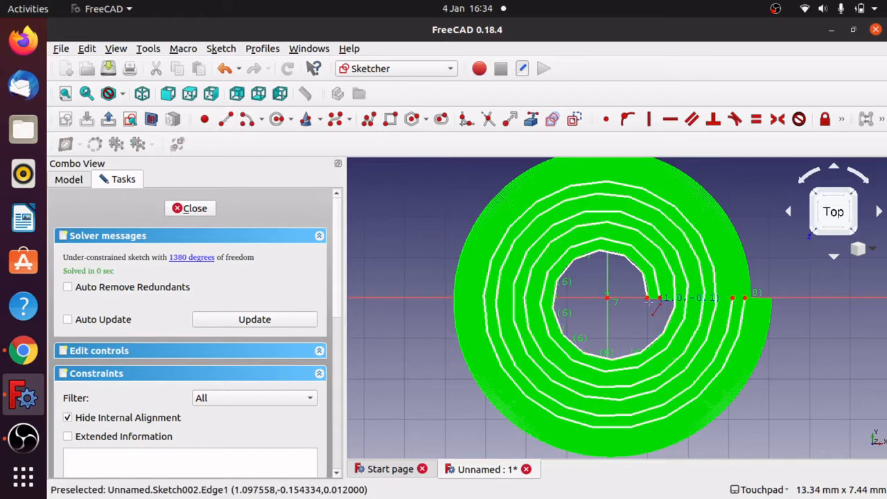
mouse_move(654, 305)
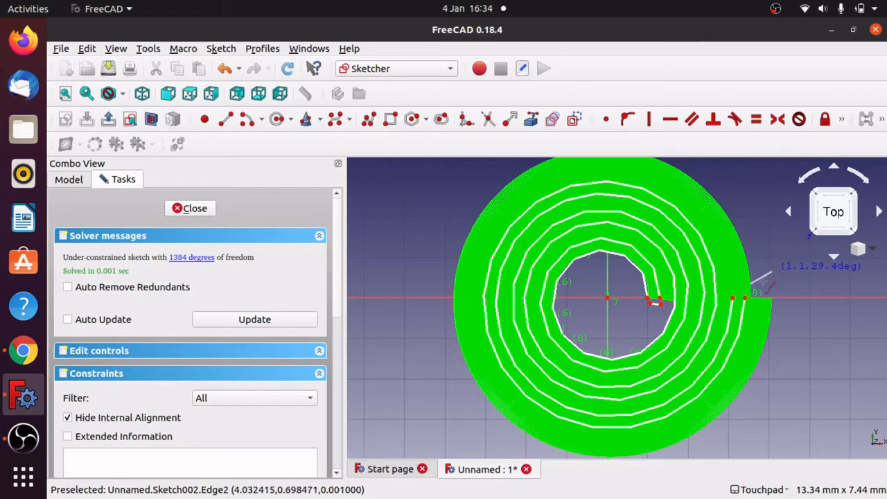
mouse_move(755, 285)
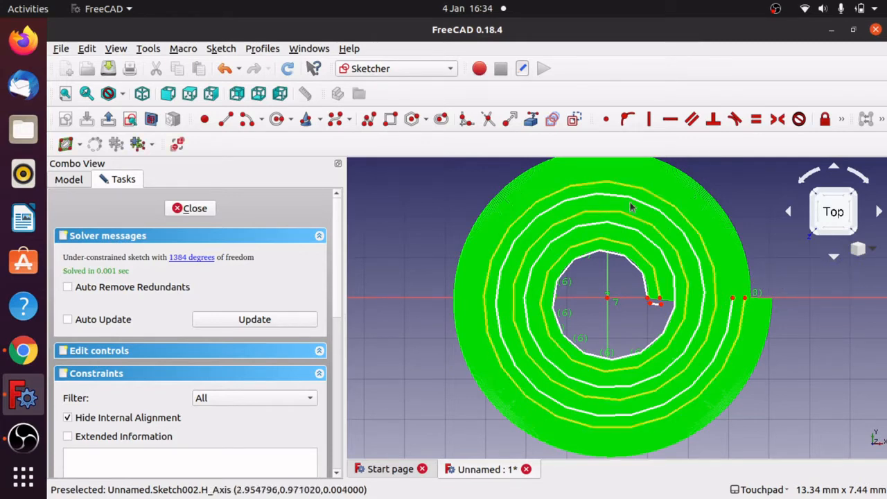
mouse_move(631, 206)
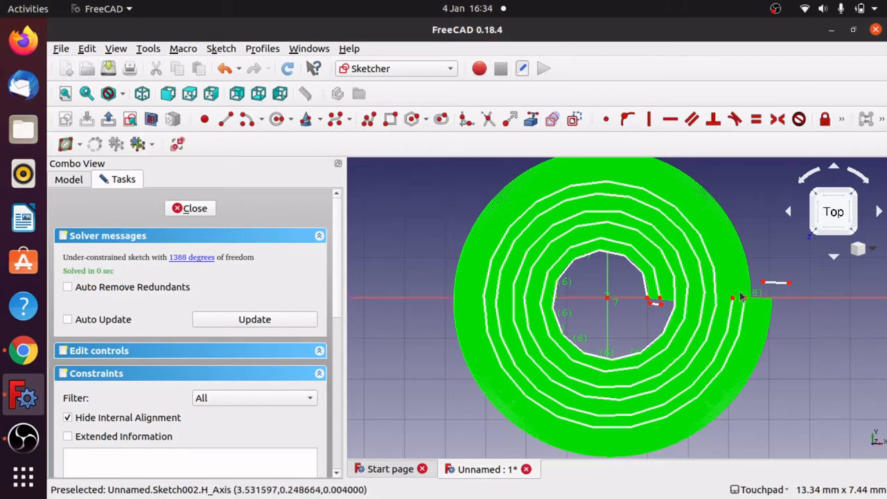
mouse_move(762, 284)
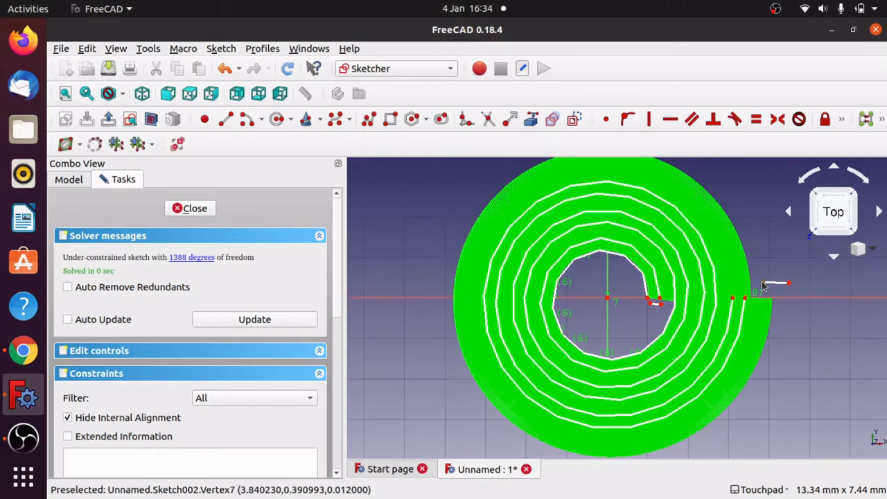
mouse_move(734, 299)
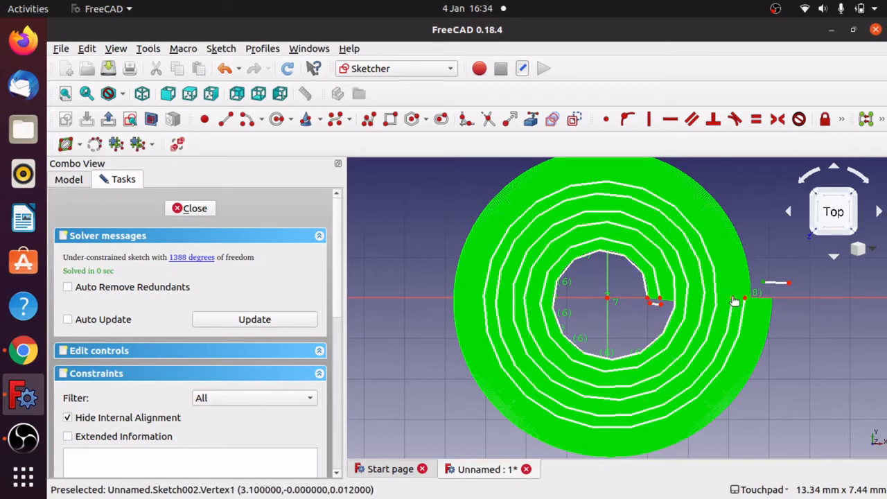
Constrain the closing line's endpoint coincident with the spiral's outer end
click(607, 119)
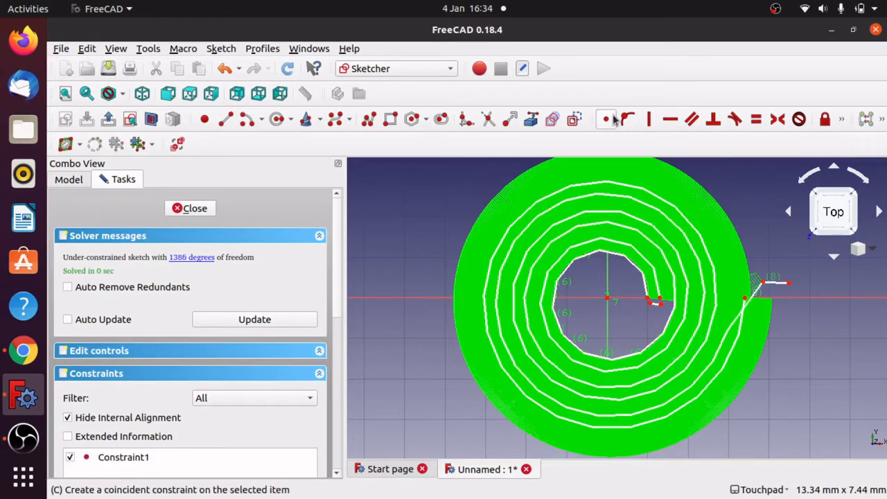
mouse_move(737, 329)
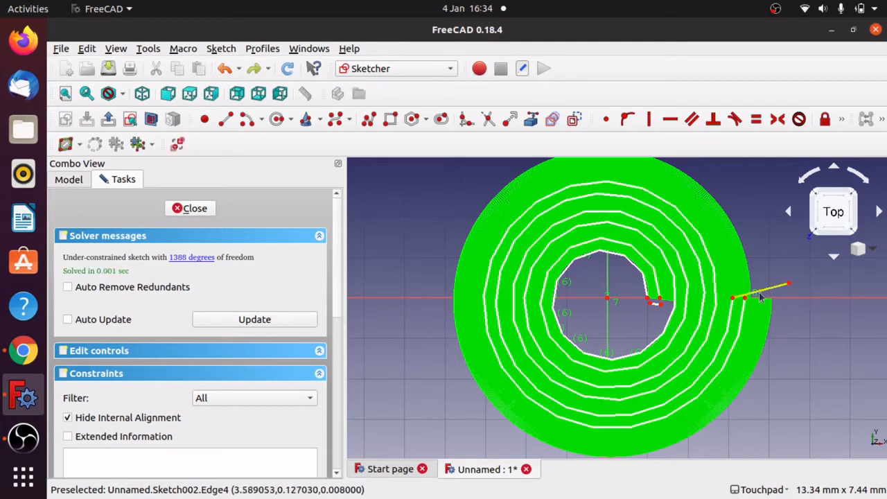
mouse_move(732, 300)
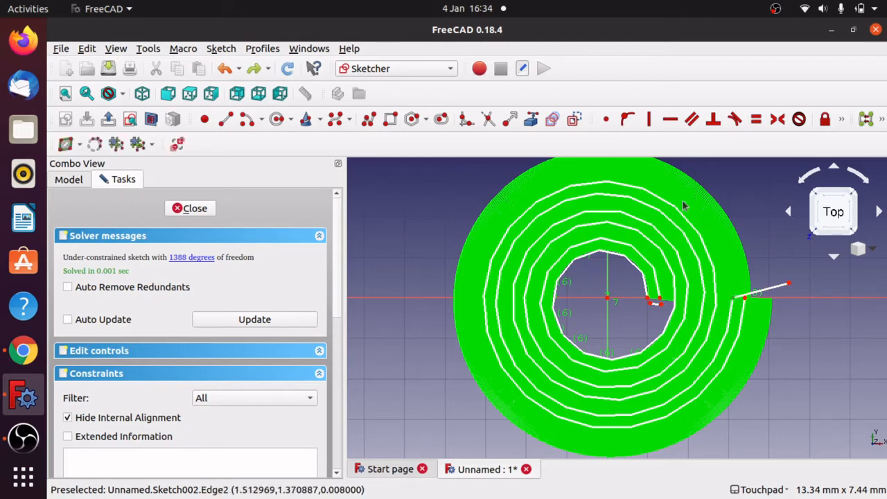
click(607, 120)
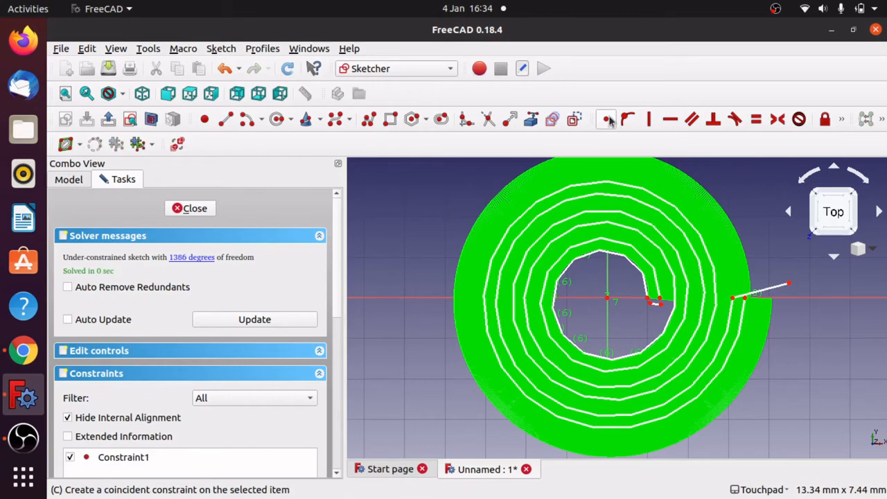
mouse_move(779, 294)
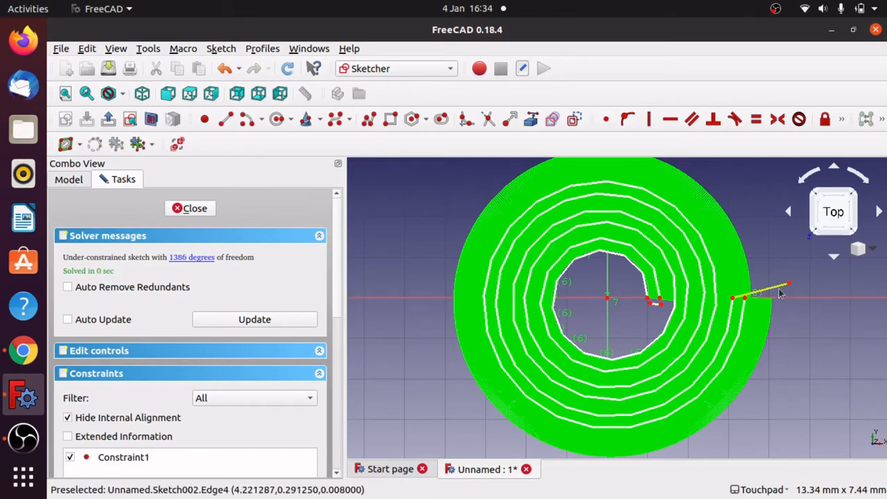
mouse_move(754, 308)
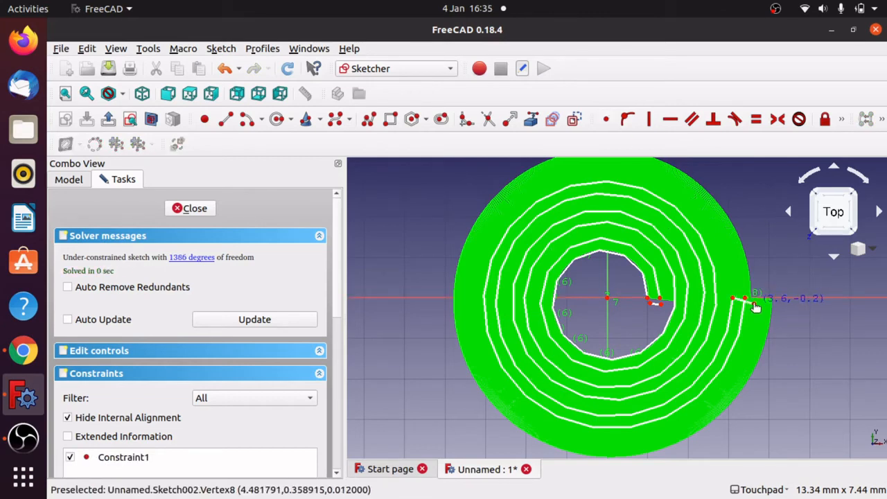
mouse_move(745, 302)
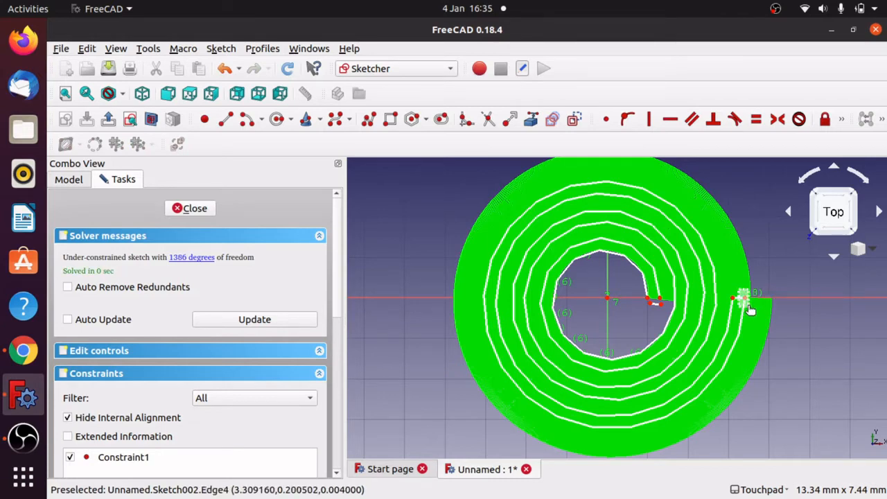
click(605, 120)
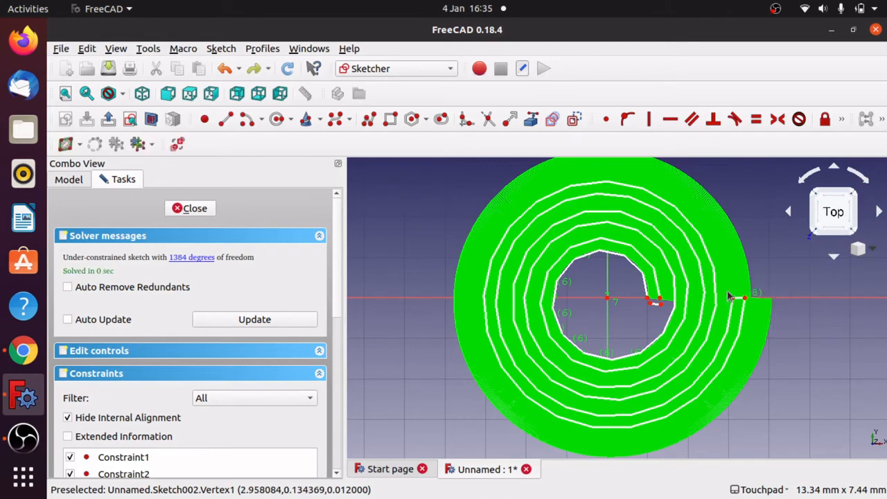
mouse_move(649, 305)
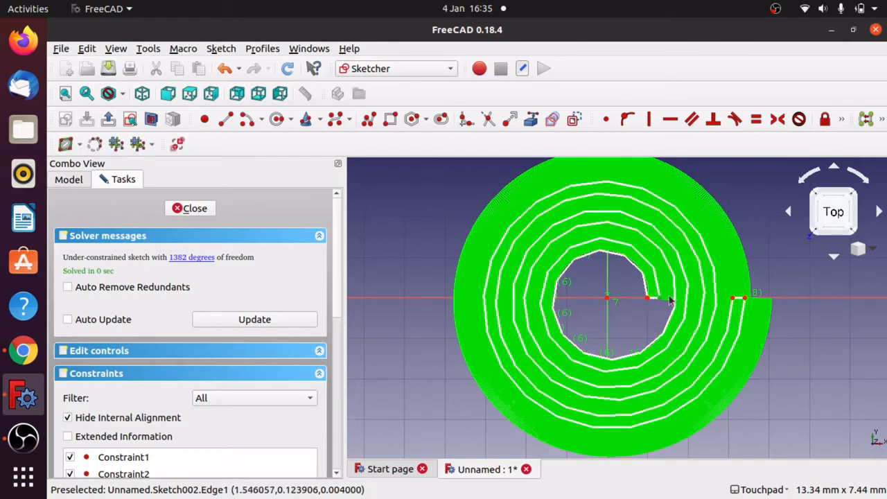
Constrain the inner closing line's endpoint coincident with the spiral's inner end
click(658, 298)
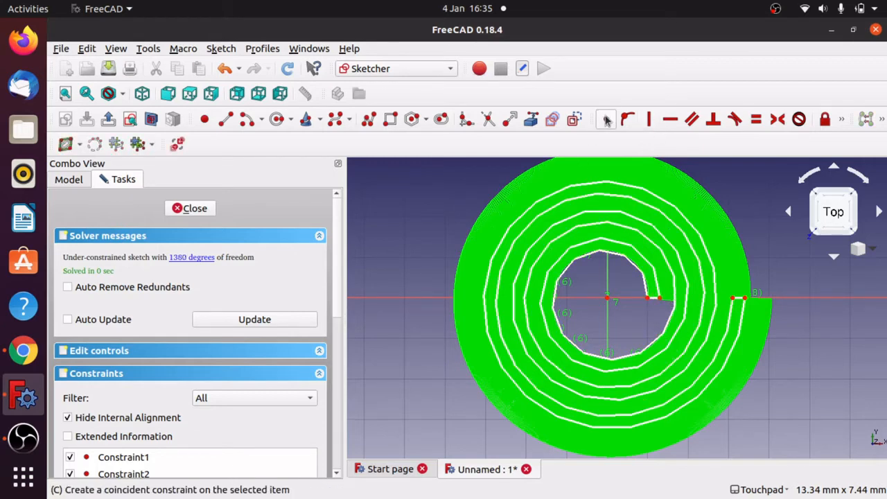
mouse_move(607, 330)
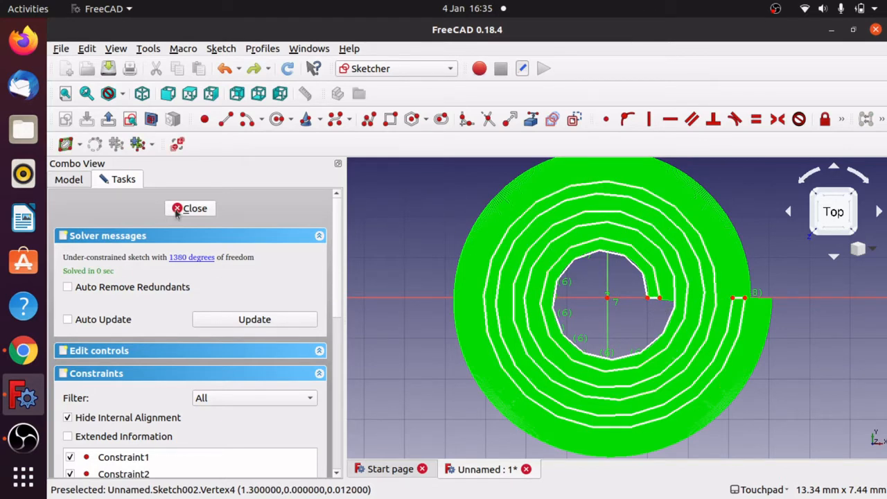
Close Sketch002's editing and select the Unnamed document in the tree
click(194, 208)
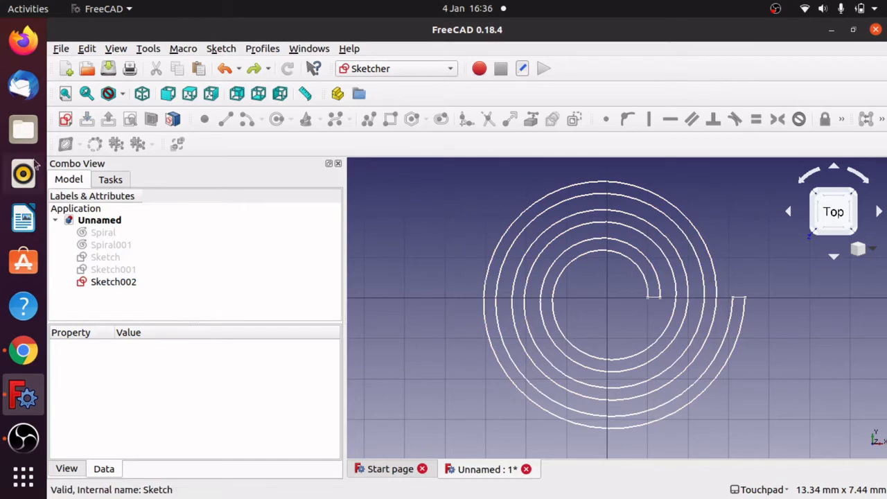
click(100, 219)
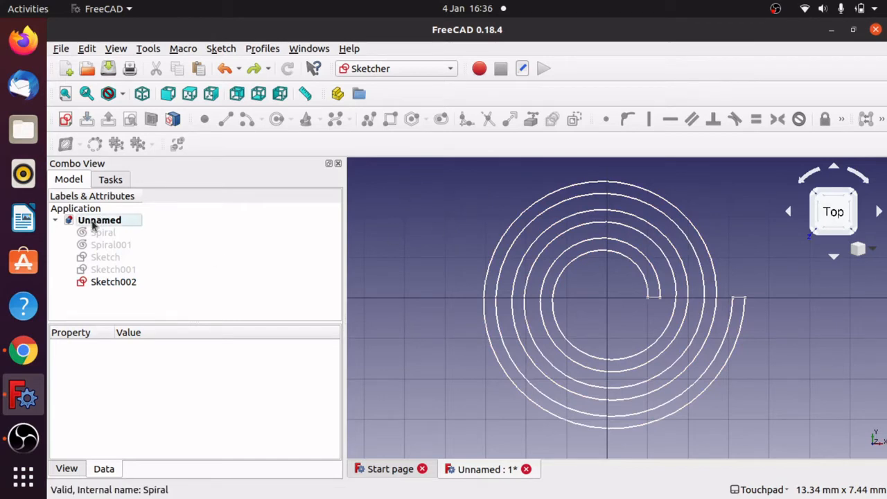
mouse_move(142, 172)
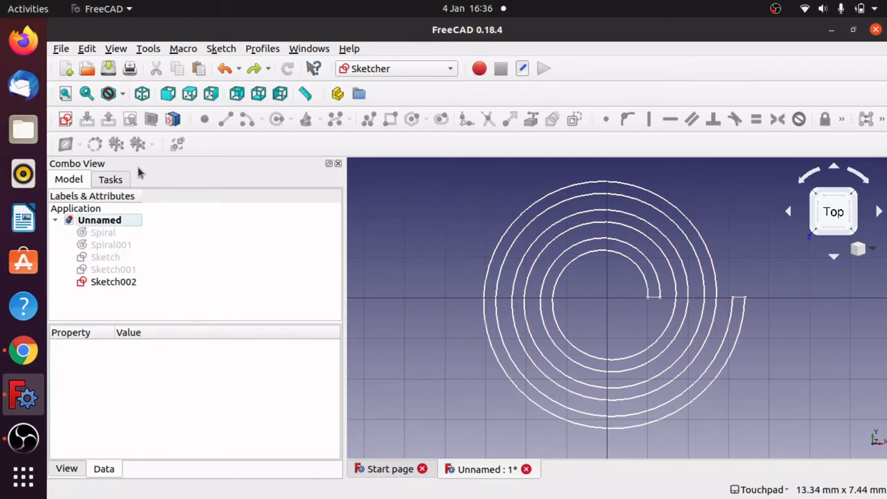
Switch to Part Design and create a Body, selecting it in the model tree
click(395, 67)
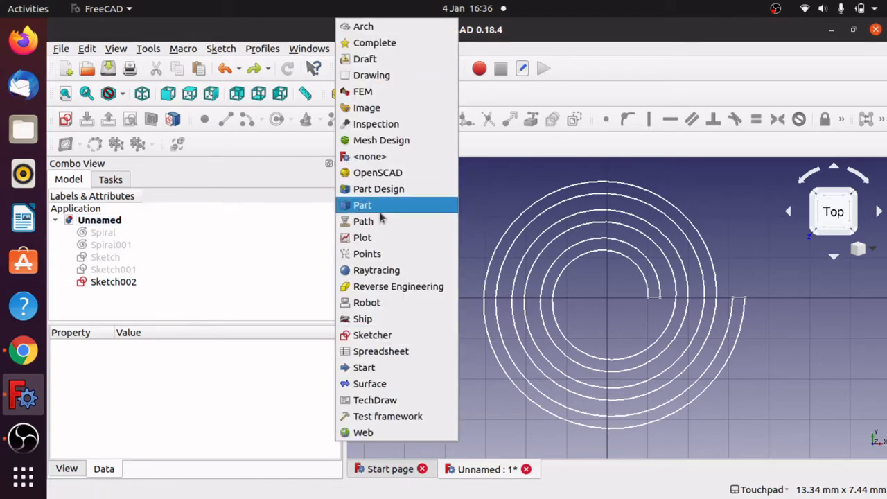
click(378, 188)
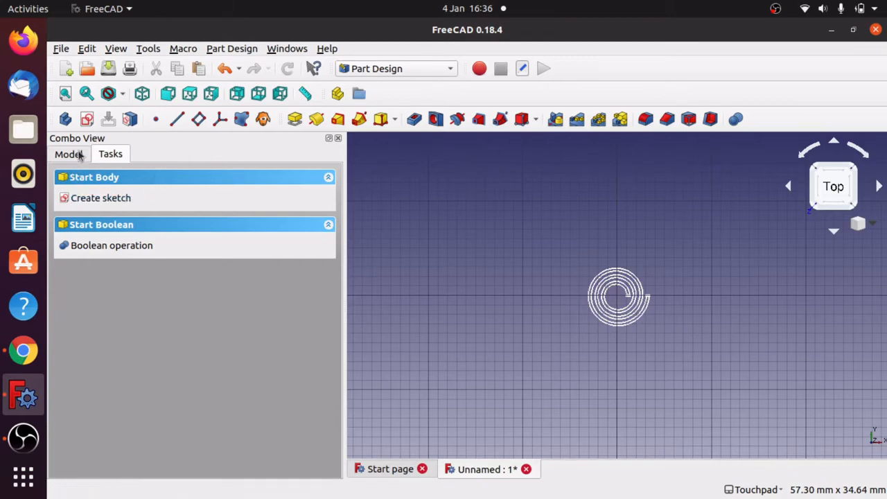
click(68, 154)
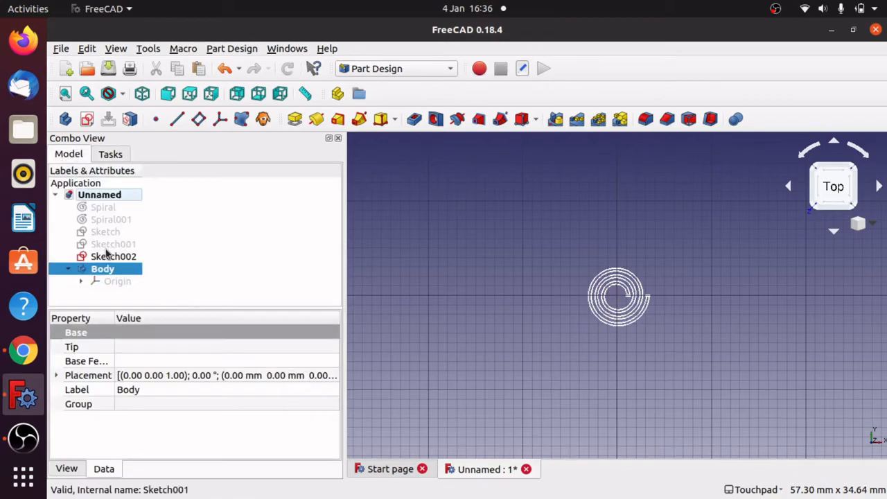
click(114, 256)
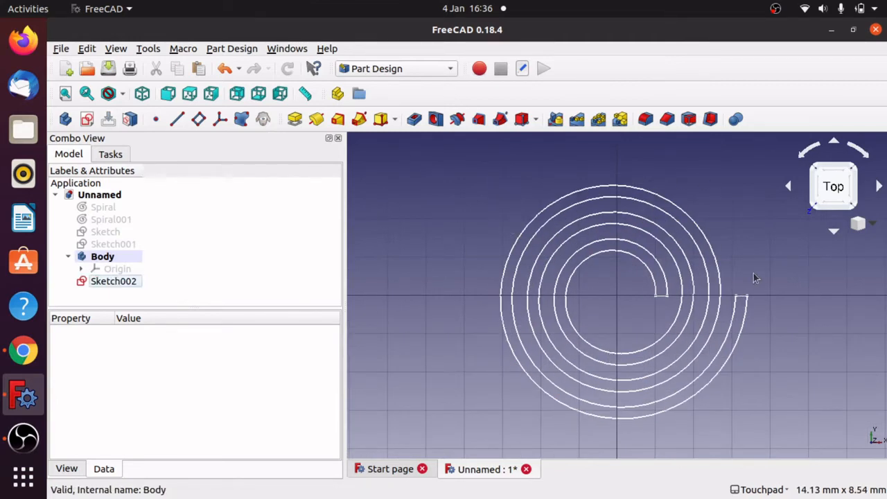
mouse_move(714, 290)
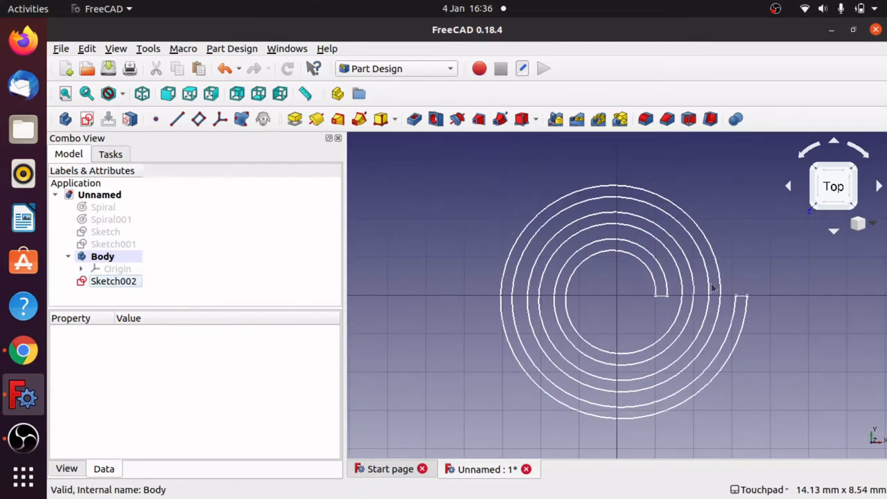
click(102, 257)
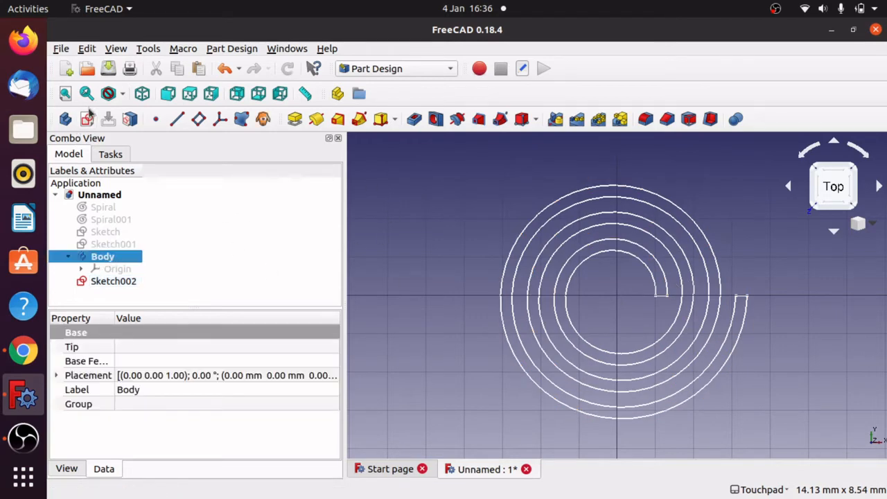
Start a new sketch in the Body attached to the XY_Plane
click(65, 119)
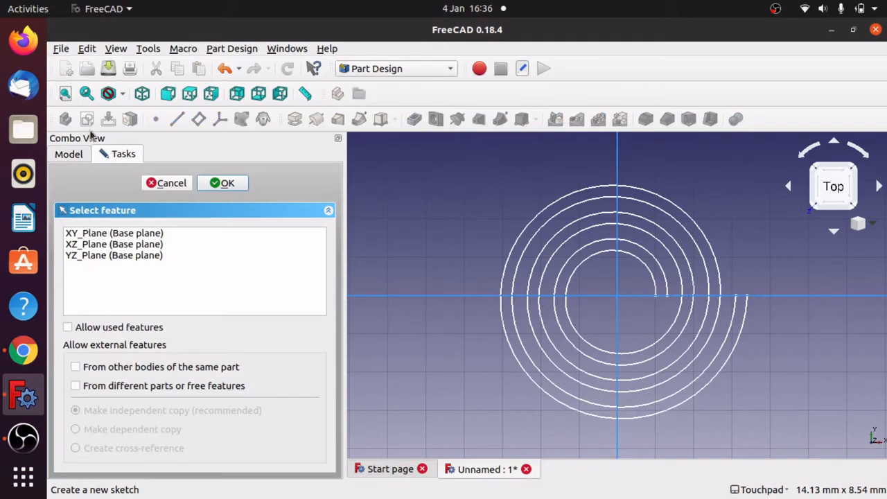
click(114, 233)
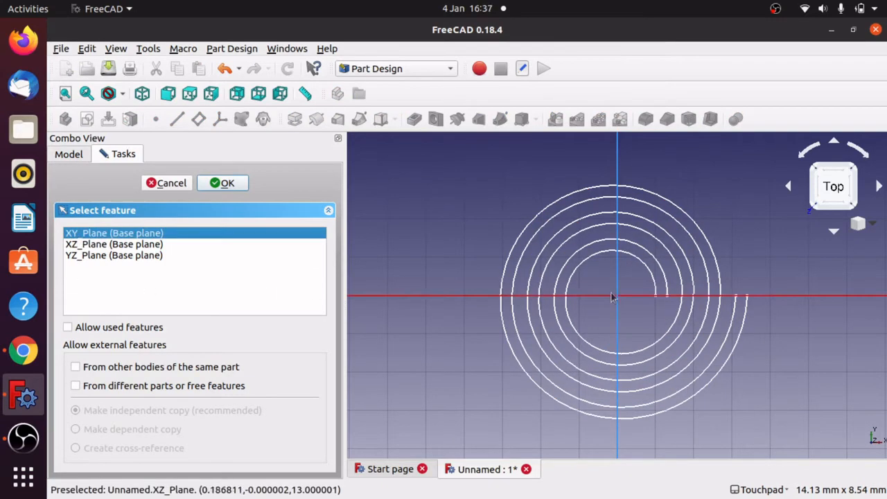
mouse_move(674, 297)
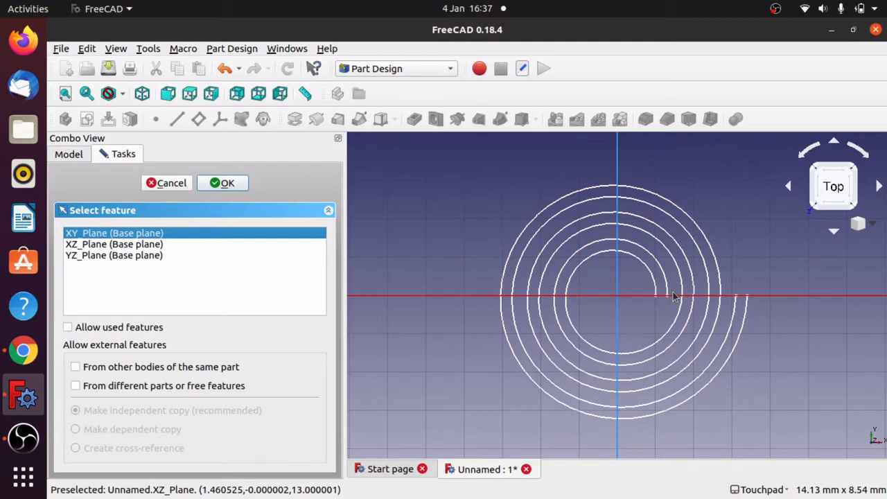
scroll(down, 3)
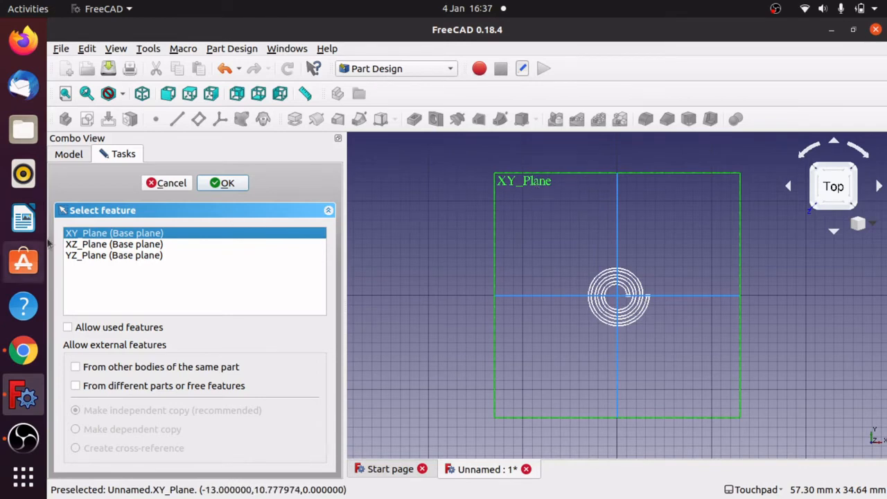
mouse_move(539, 301)
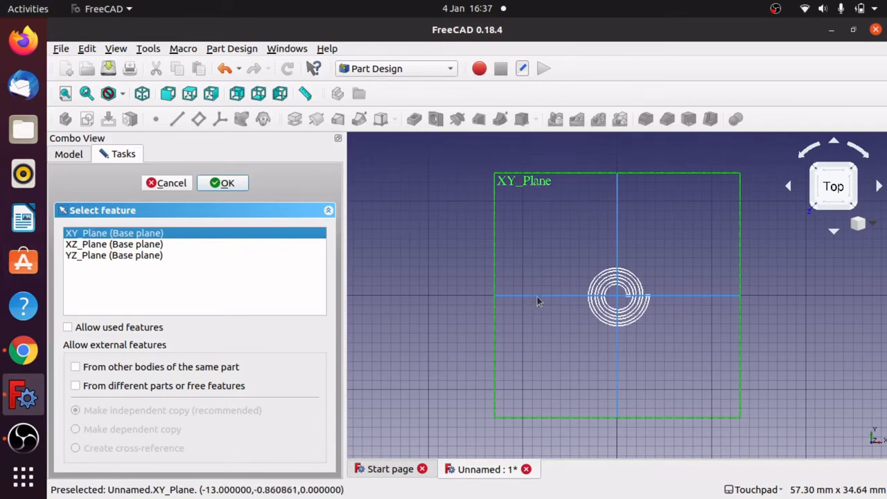
click(114, 244)
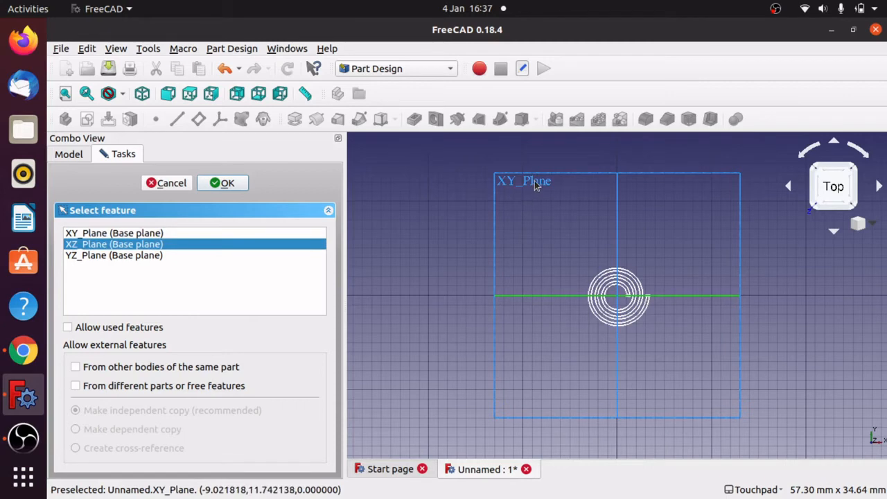
click(113, 233)
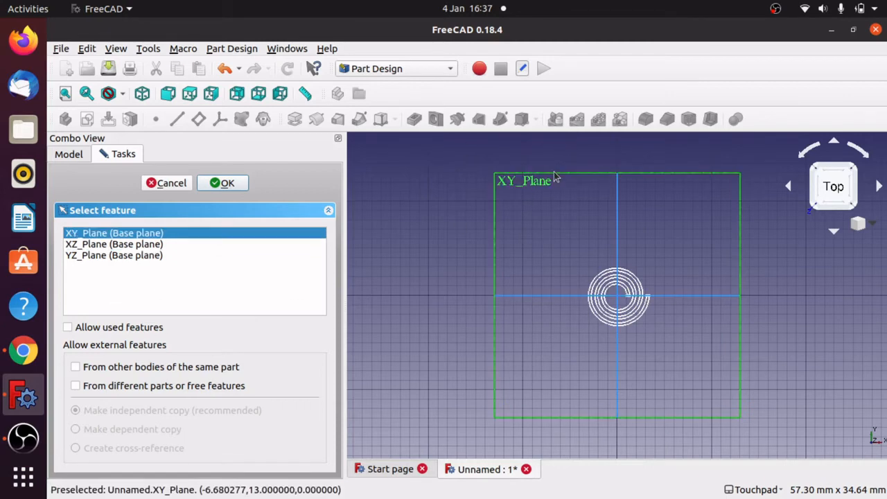
Sketch the rectangle around the spiral as Sketch003 and start padding it into a block
click(222, 183)
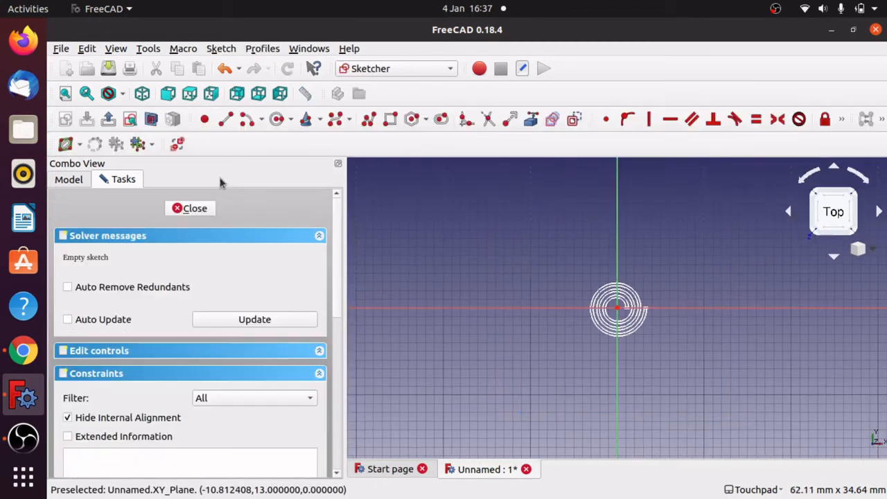
mouse_move(391, 119)
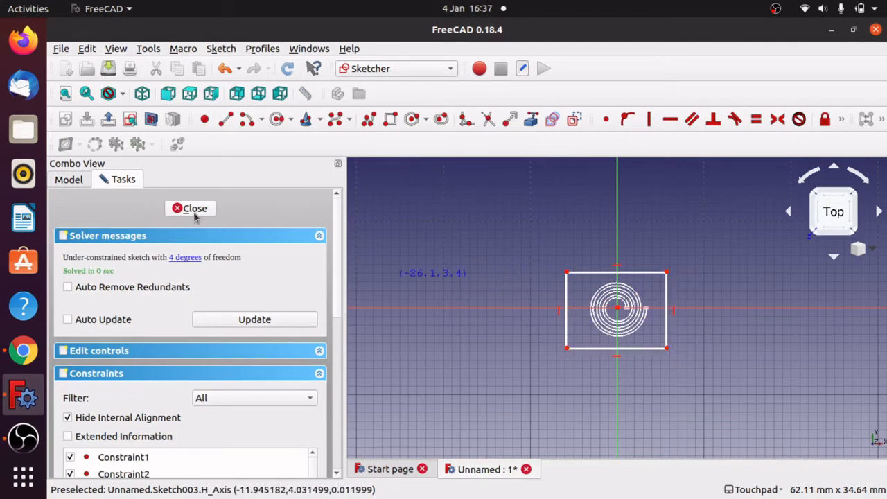
click(194, 208)
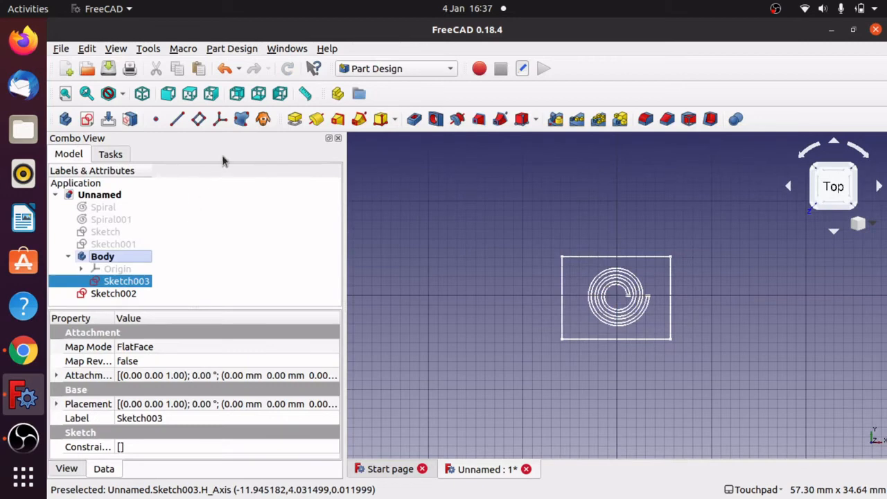
click(413, 119)
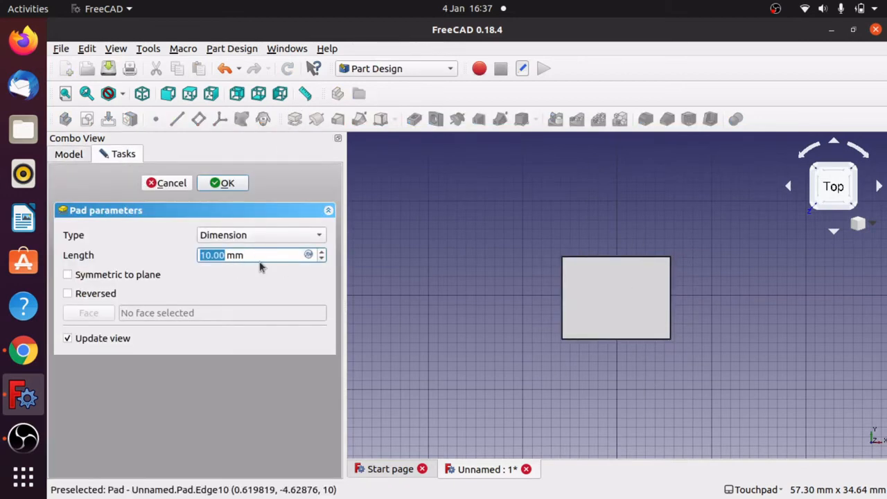
Confirm the Pad to form the solid block and view the spiral sketch beneath it
click(221, 183)
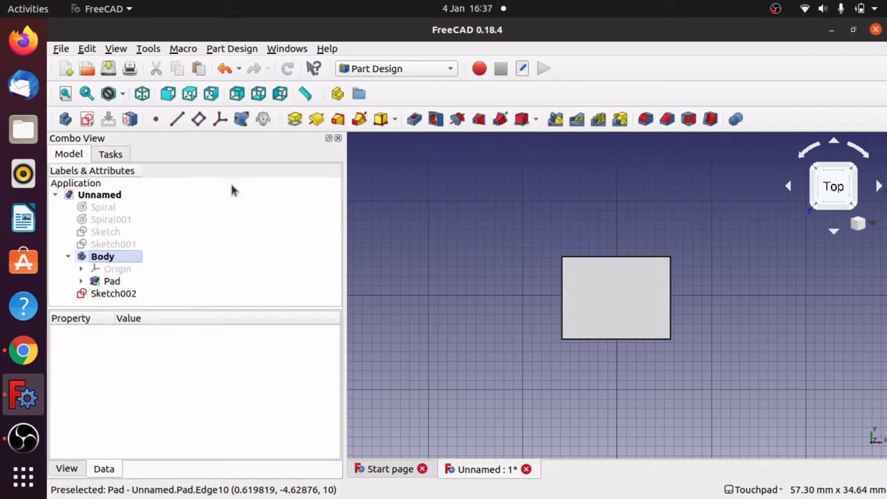
mouse_move(574, 324)
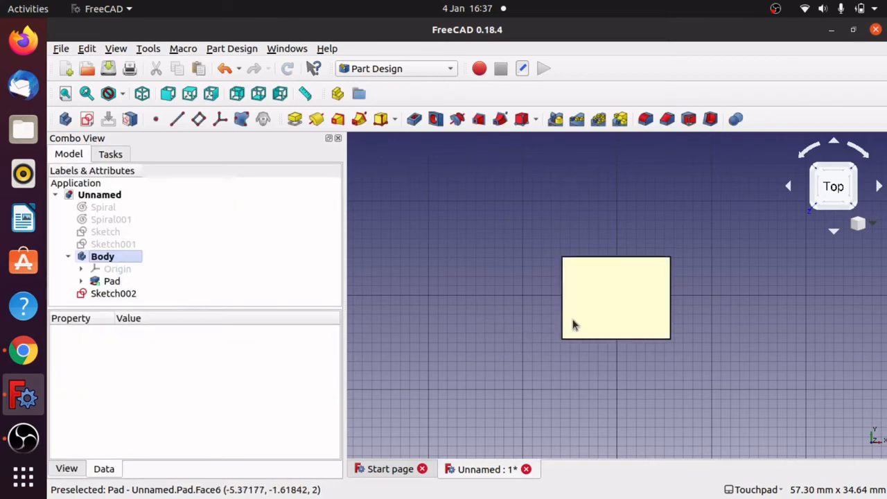
drag(610, 298, 626, 302)
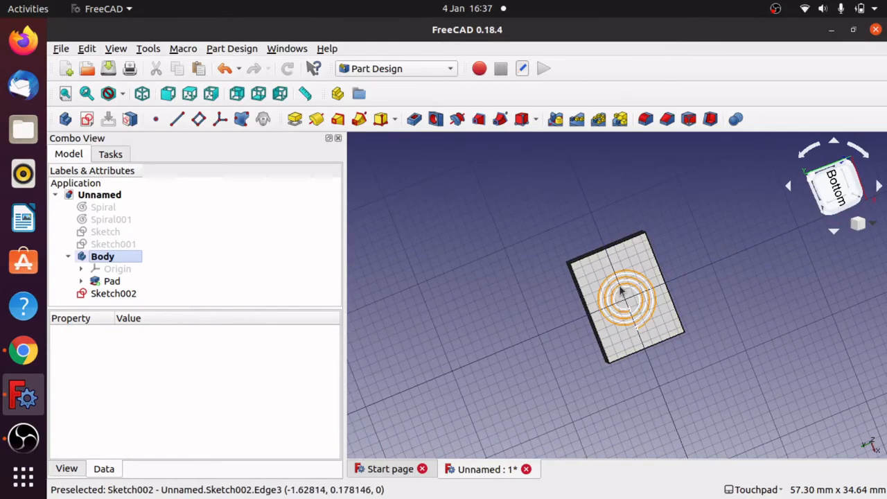
mouse_move(635, 319)
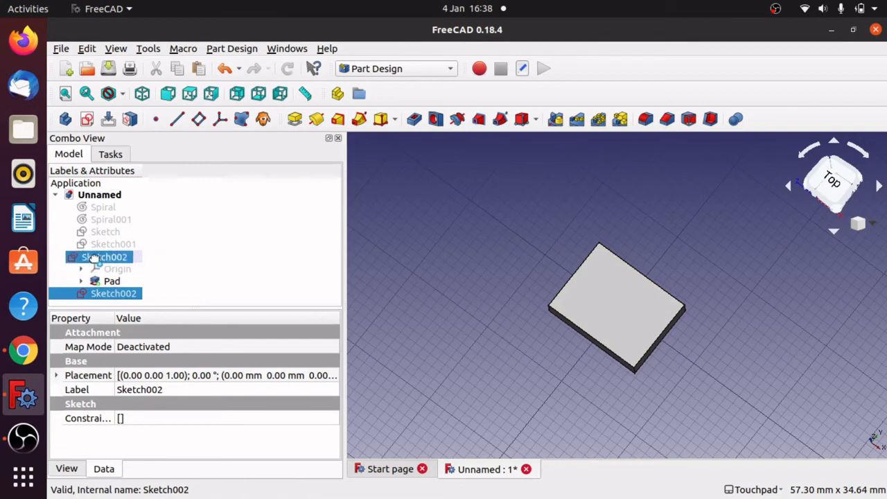
Place Sketch002 in the Body and attach it to the Pad's top face via Map Mode
click(103, 256)
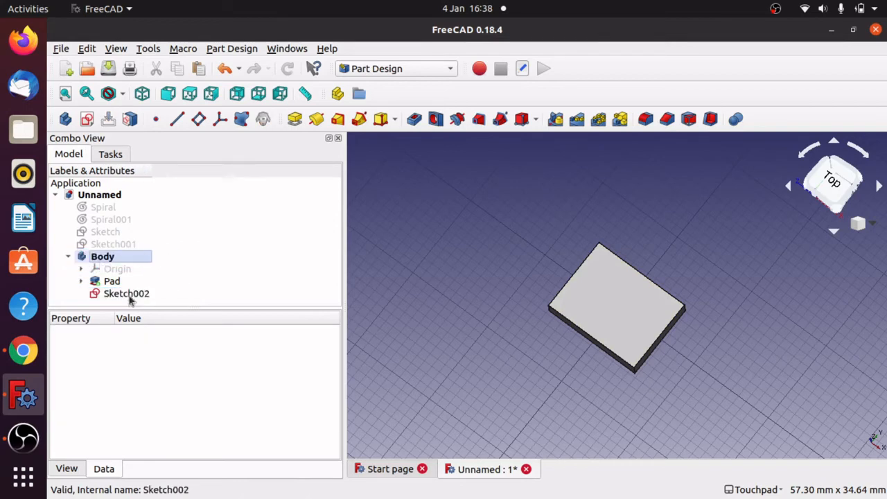
click(127, 294)
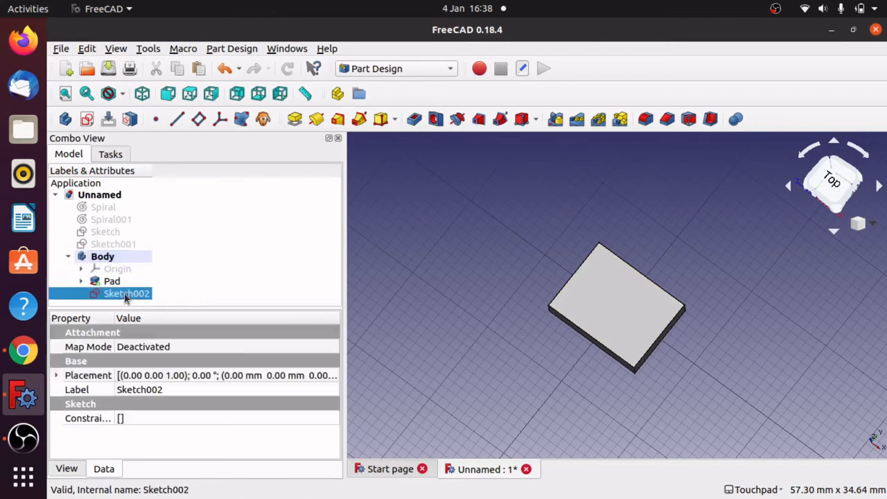
mouse_move(100, 353)
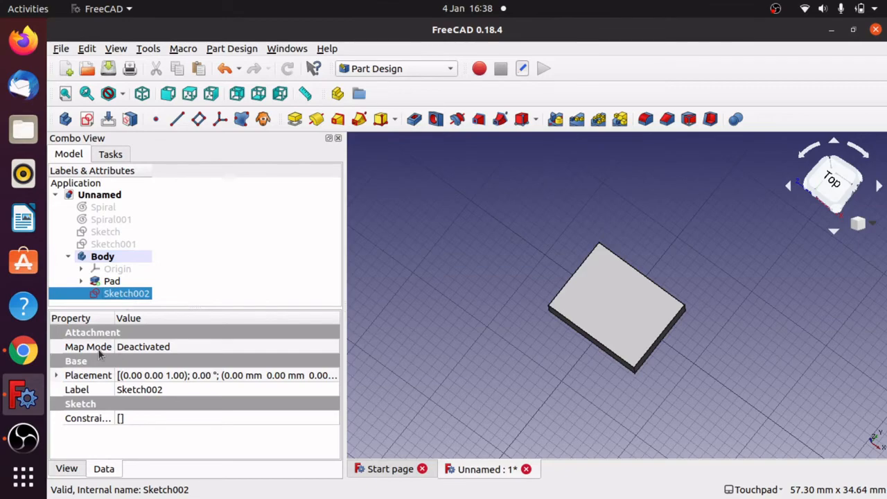
mouse_move(617, 312)
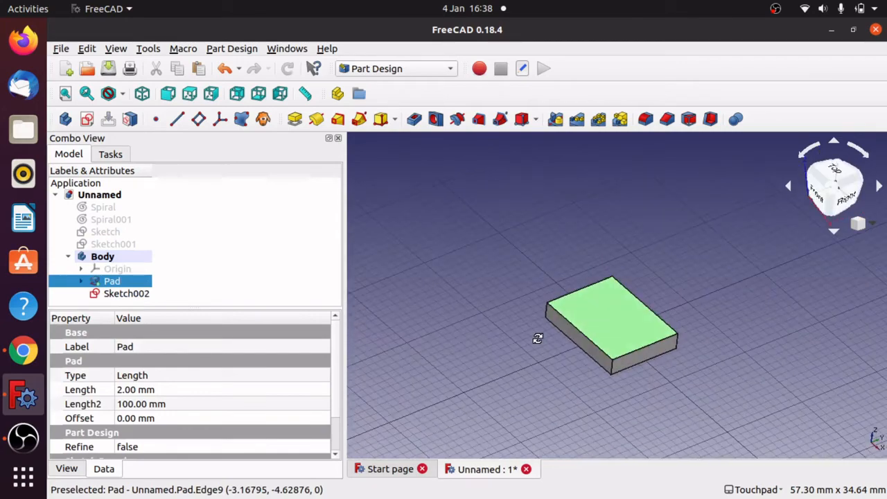
click(126, 294)
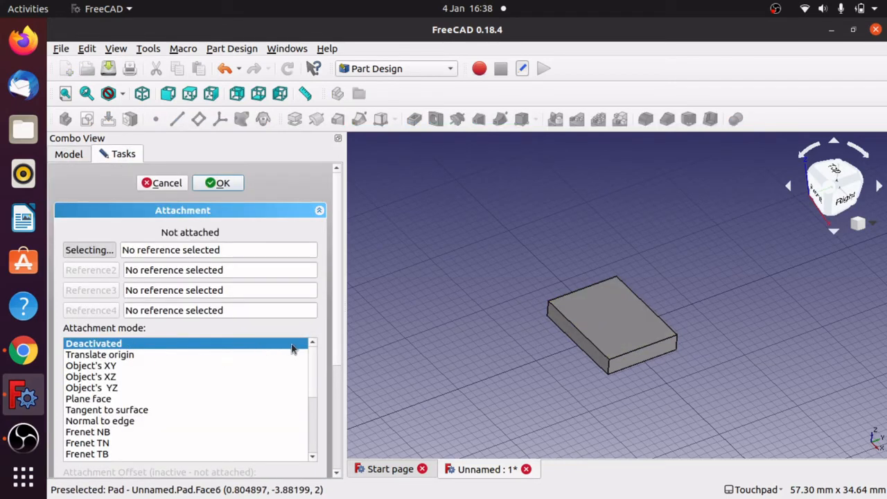
mouse_move(616, 317)
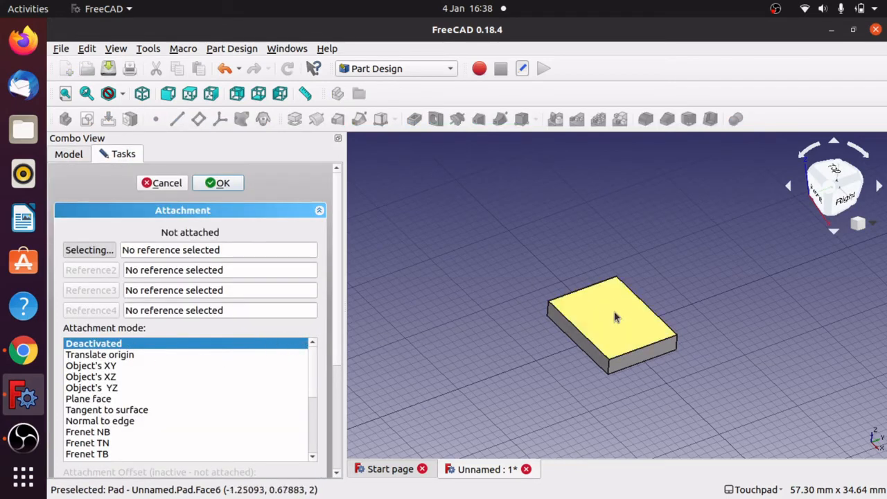
click(613, 319)
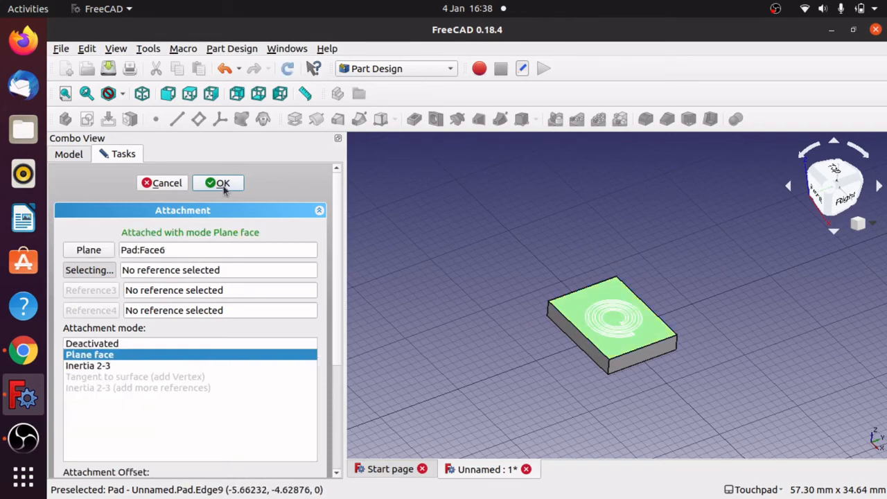
click(219, 183)
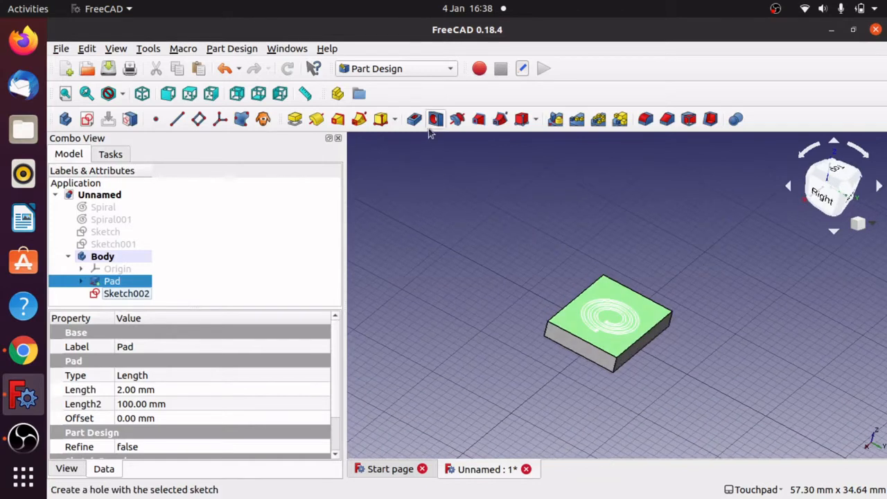
mouse_move(415, 120)
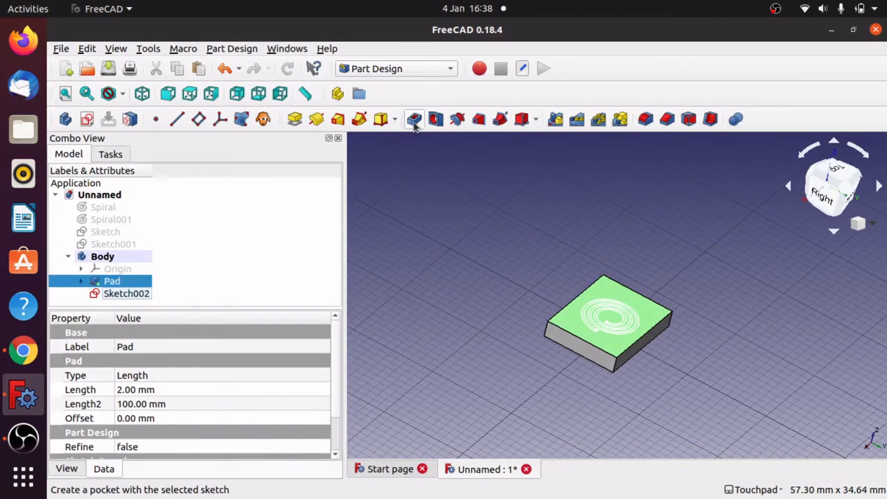
mouse_move(516, 298)
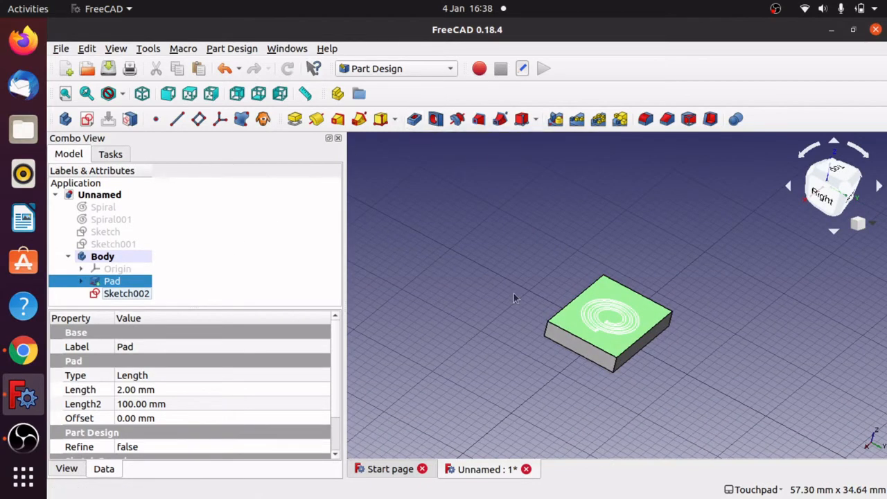
mouse_move(571, 339)
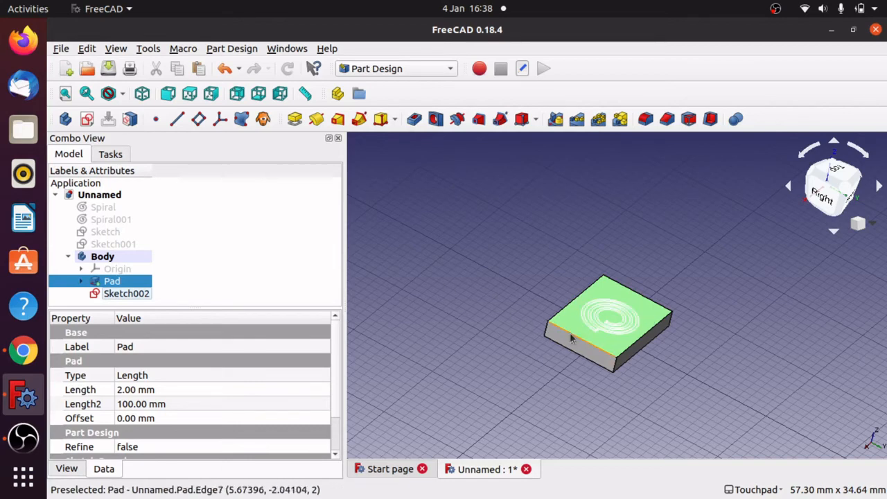
Start a Pocket from Sketch002, previewing the double spiral groove in the block
click(126, 294)
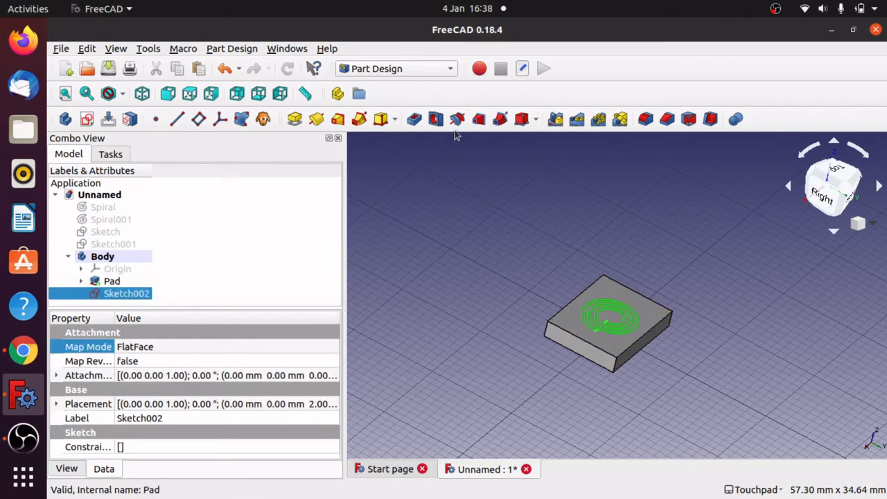
click(413, 119)
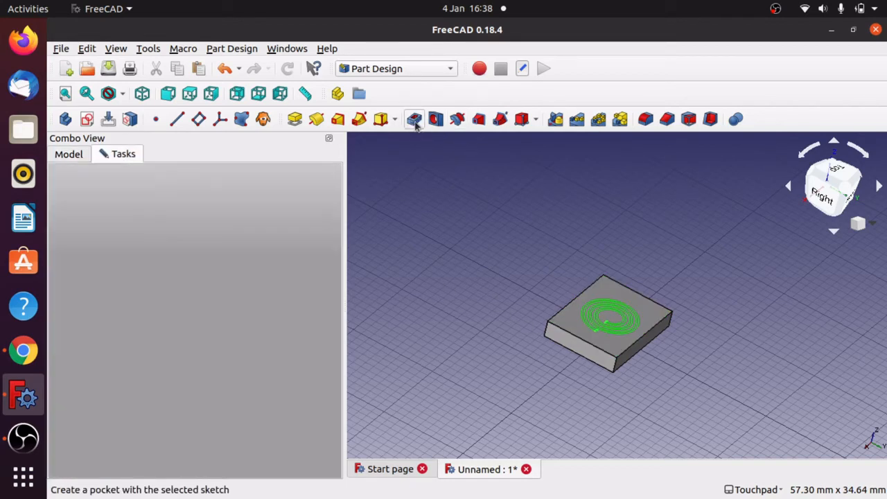
click(414, 119)
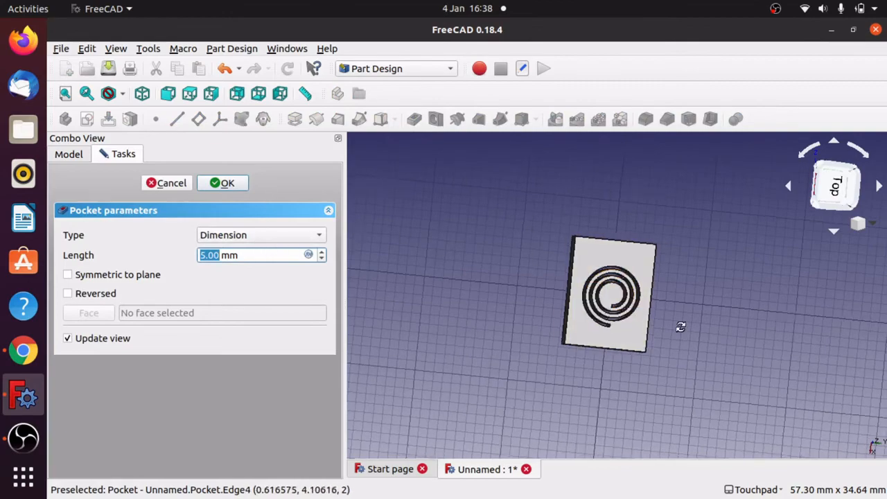
drag(679, 326, 648, 324)
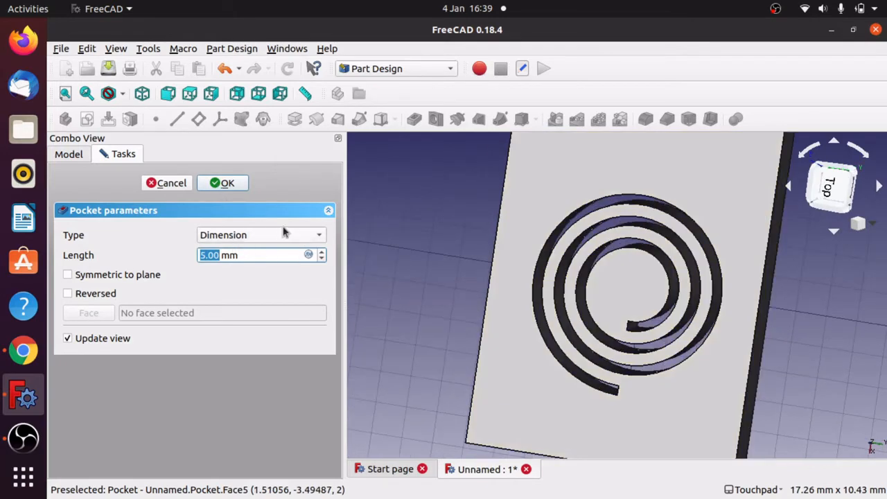
Set the pocket depth to 1.2 mm and confirm the spiral groove
text(2)
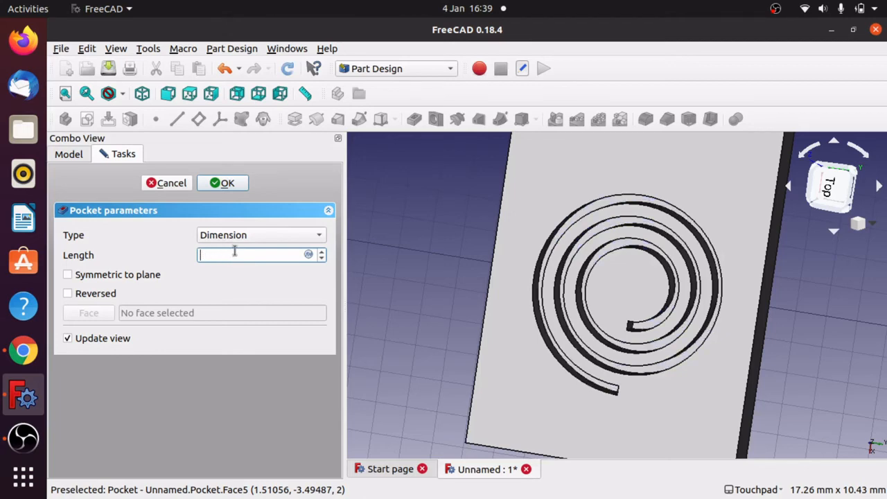
text(1)
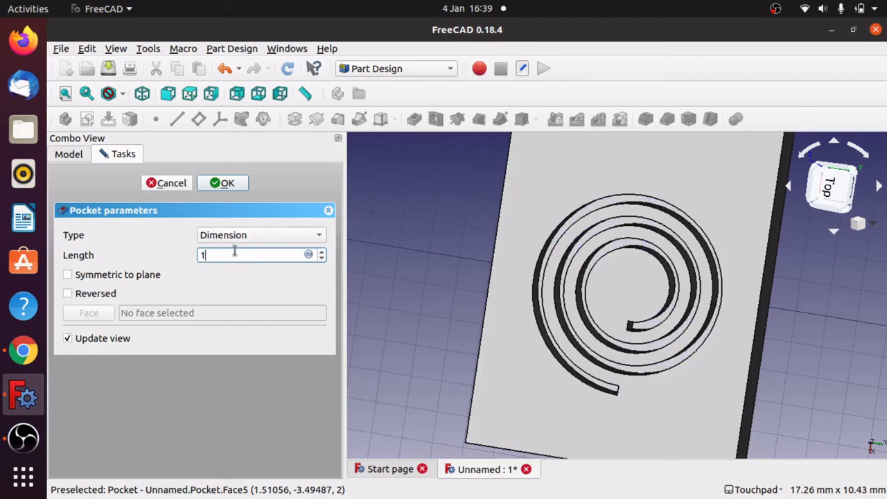
text(.2)
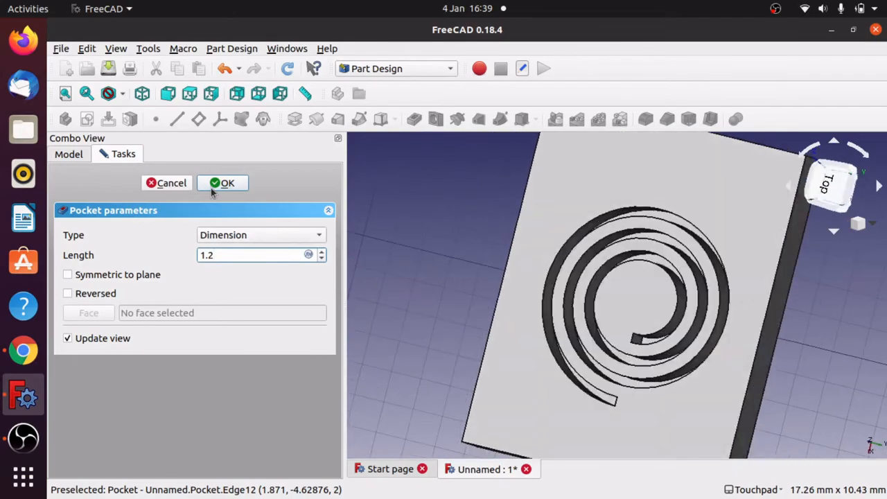
click(222, 183)
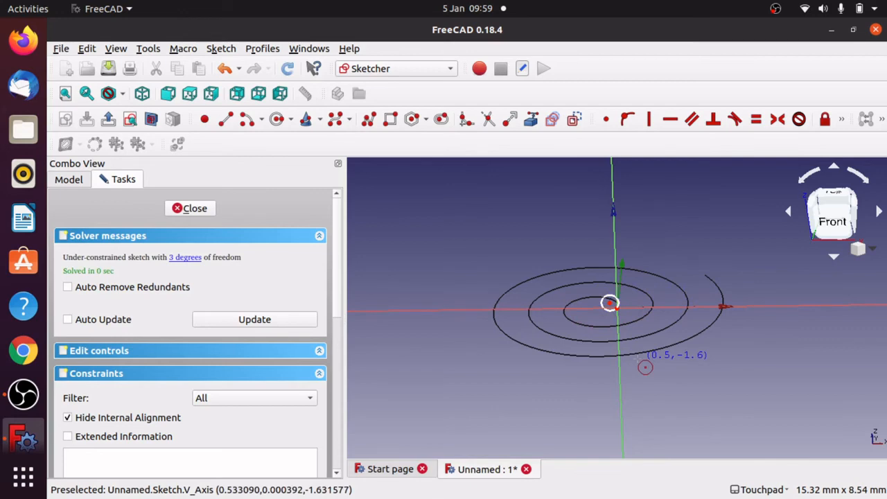
Close the spiral sketch and sweep the profile along it with Additive Pipe
scroll(down, 3)
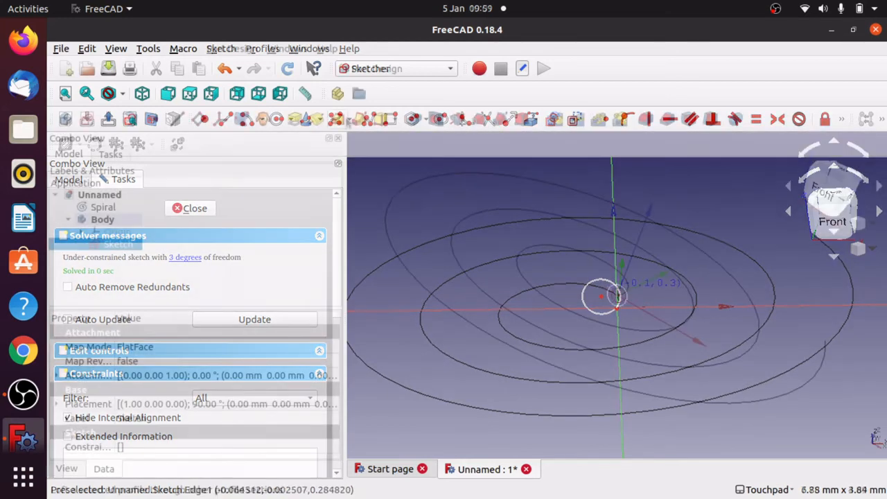
click(194, 207)
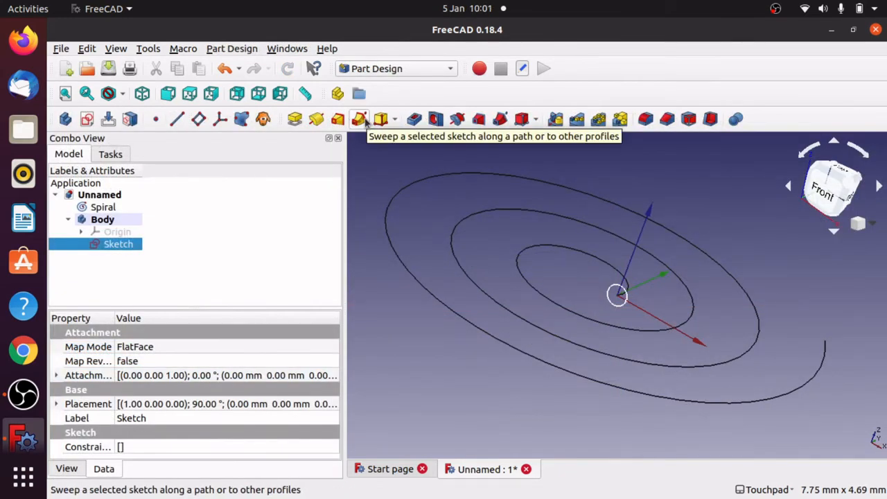
click(359, 120)
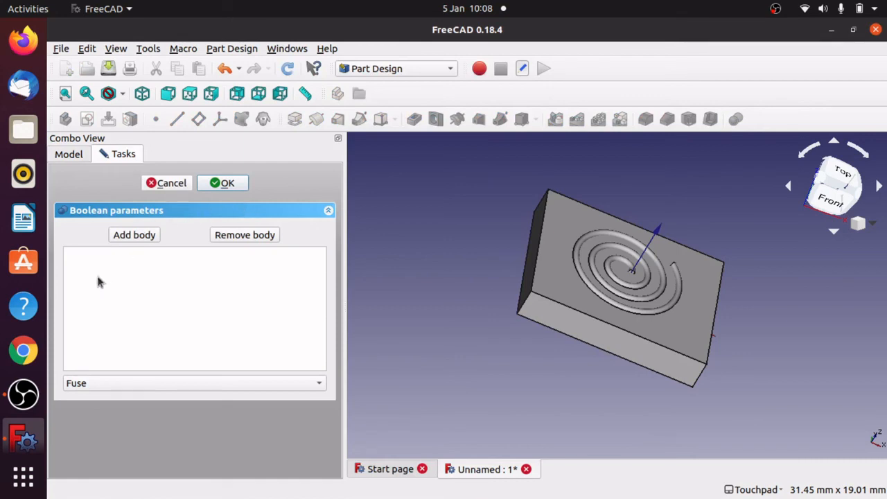
Add BodySpiral to the Boolean and switch its operation from Fuse to Cut
click(133, 236)
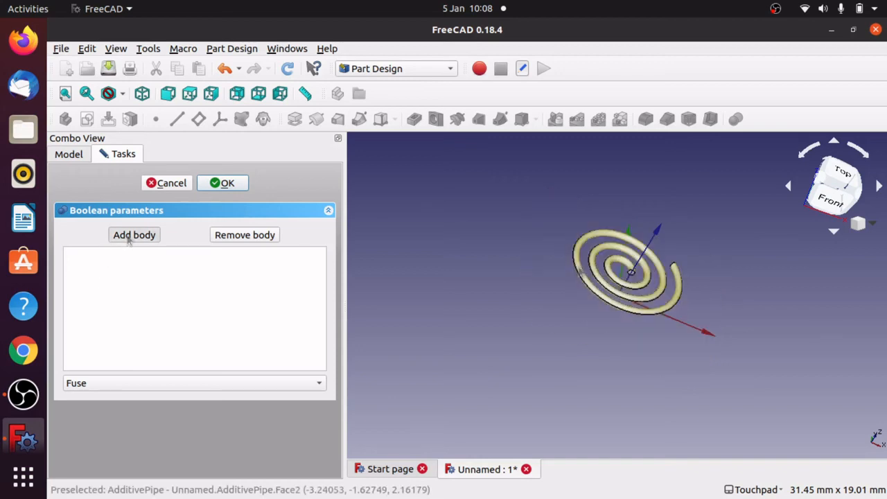
click(133, 234)
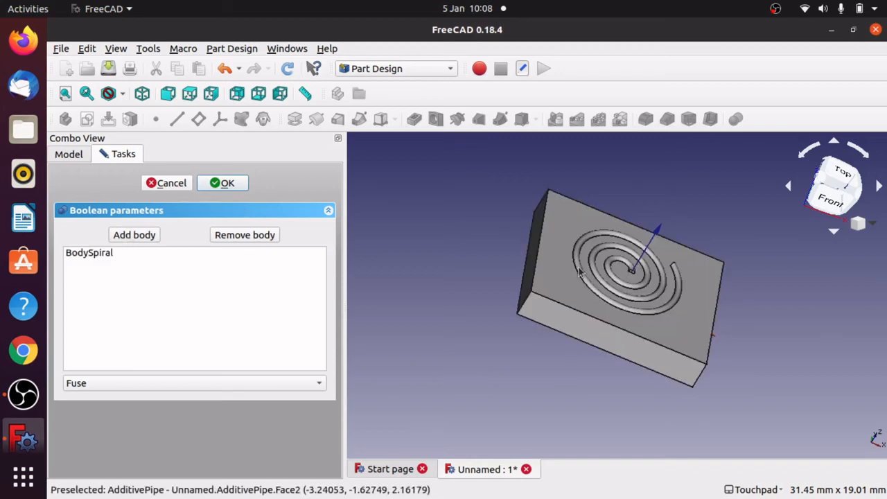
mouse_move(599, 324)
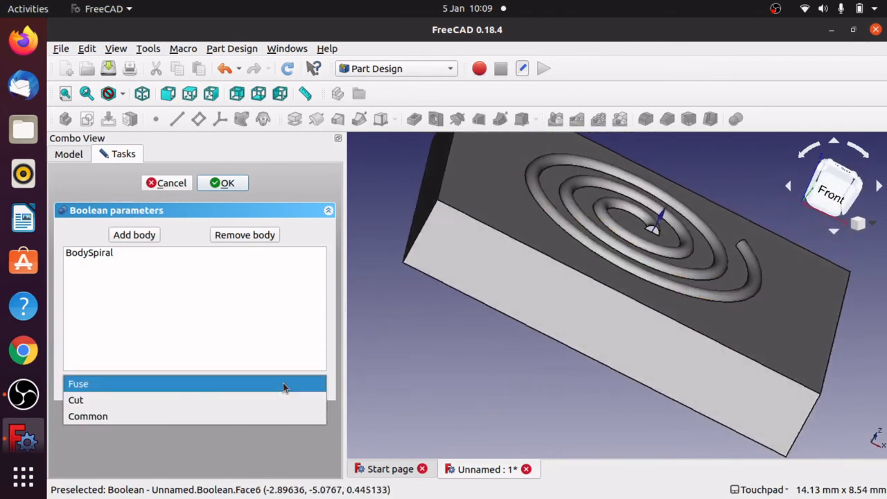
click(78, 383)
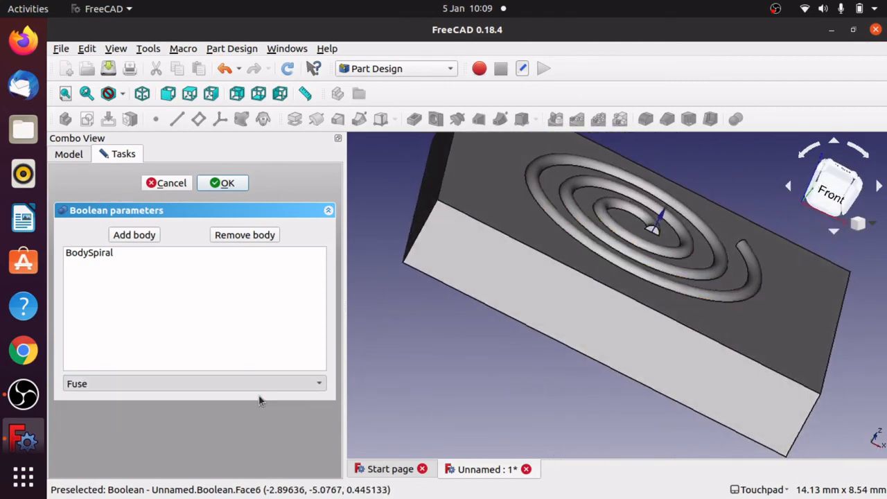
click(194, 382)
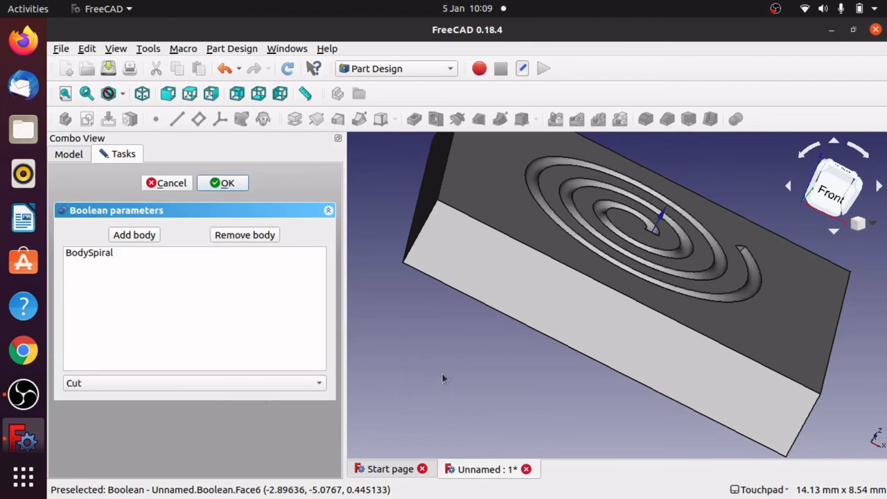